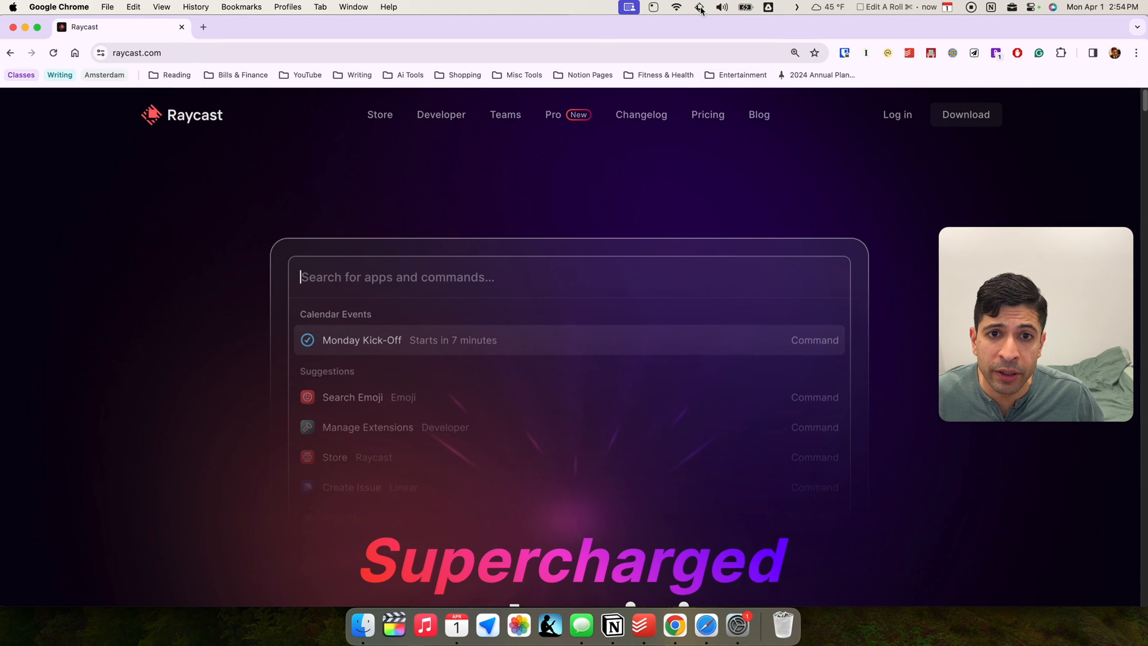
# - Open Raycast's Settings from the menu bar icon, landing on the General preferences
pyautogui.click(680, 8)
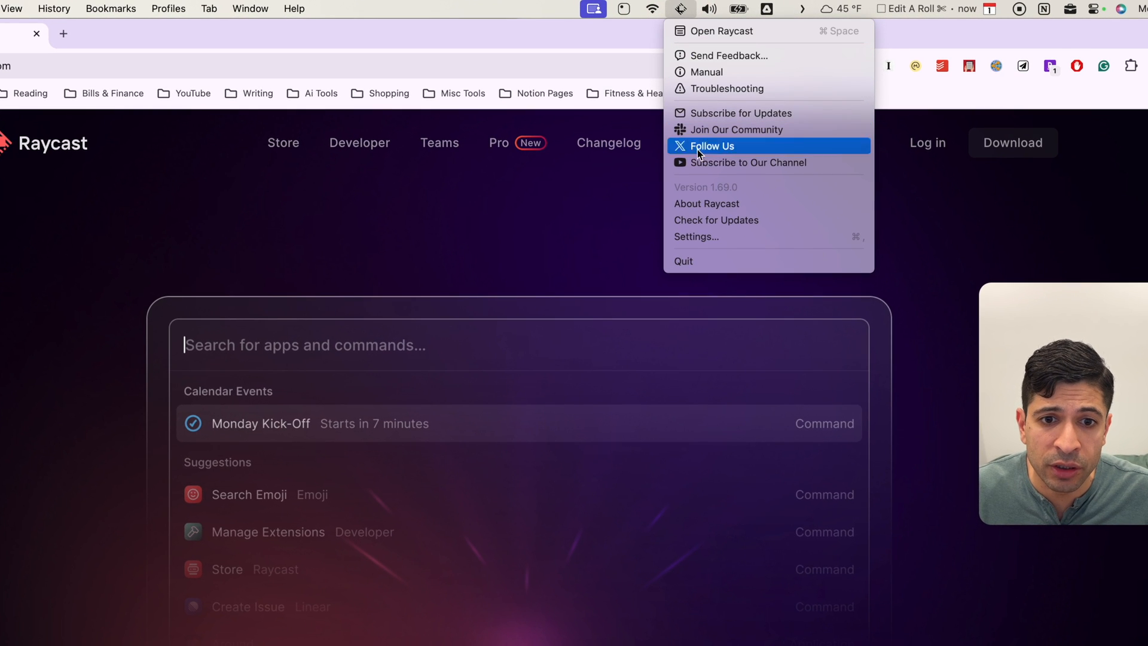
pyautogui.click(696, 237)
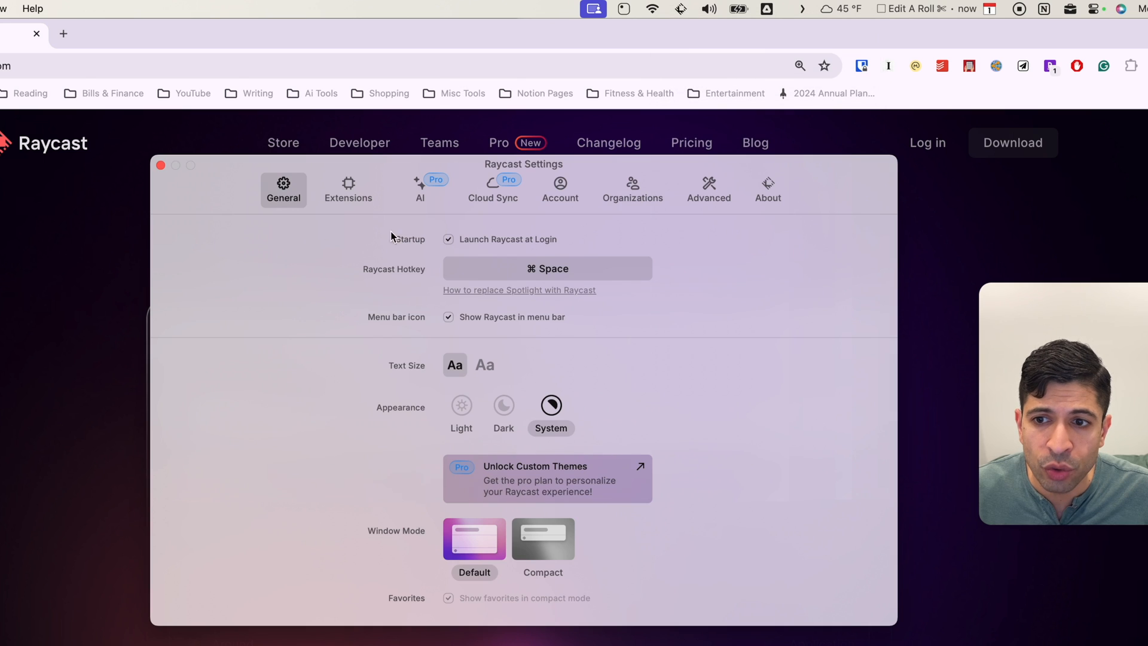
pyautogui.moveTo(445, 246)
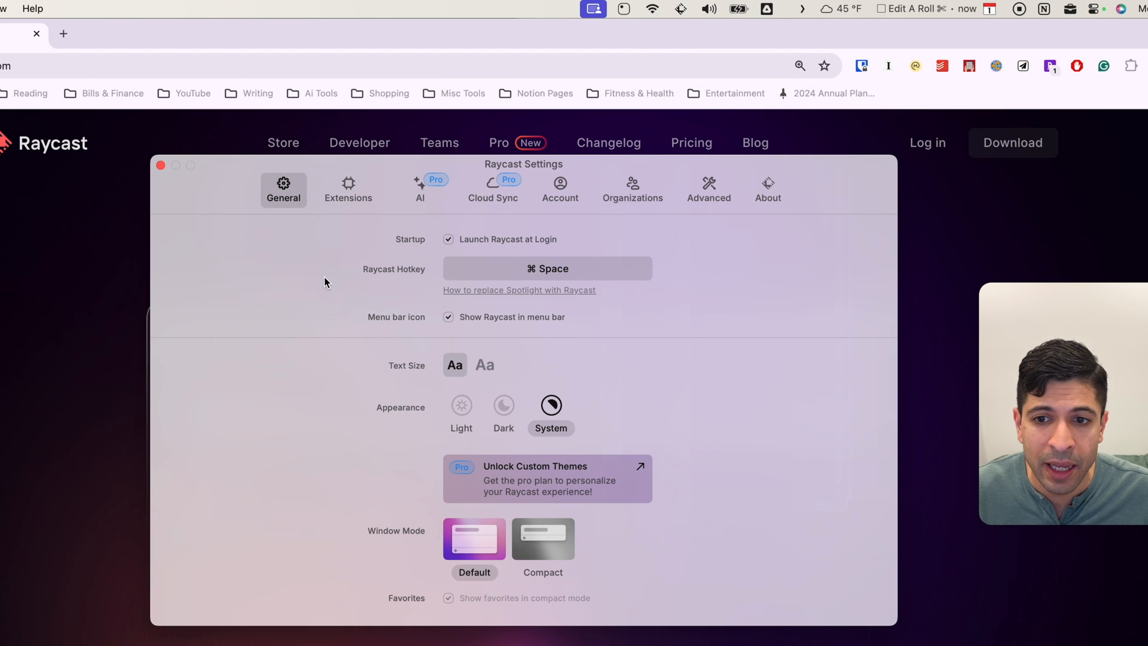
pyautogui.moveTo(577, 285)
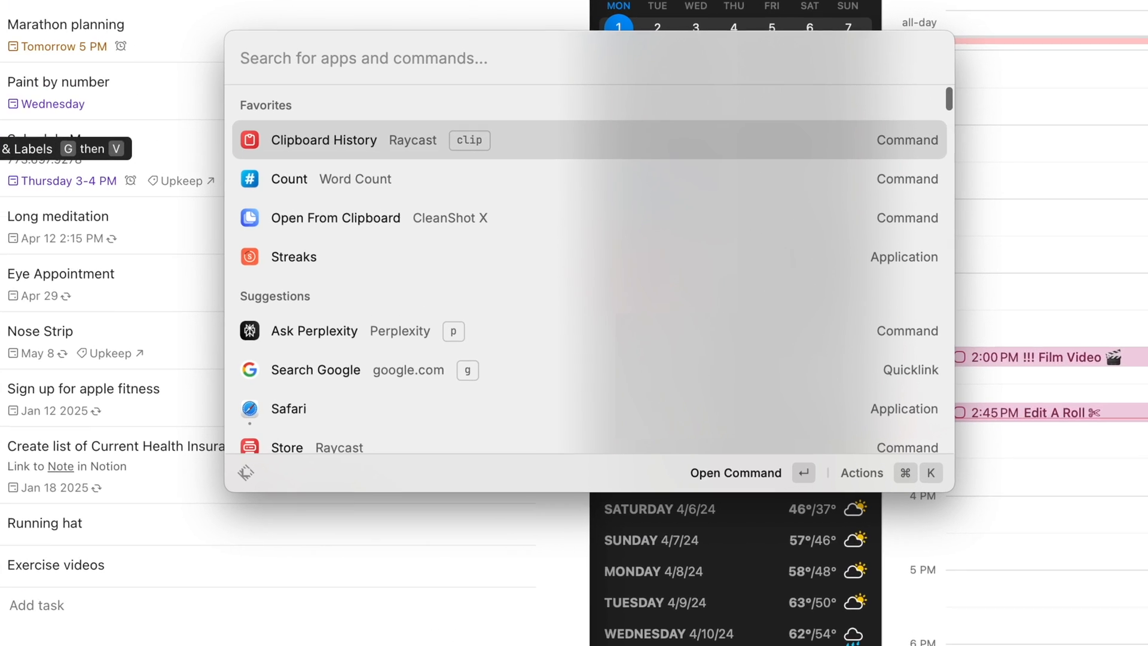
# - Search 'notion', select Notion Calendar and start recording a hotkey in its configuration
pyautogui.press('cmd+space')
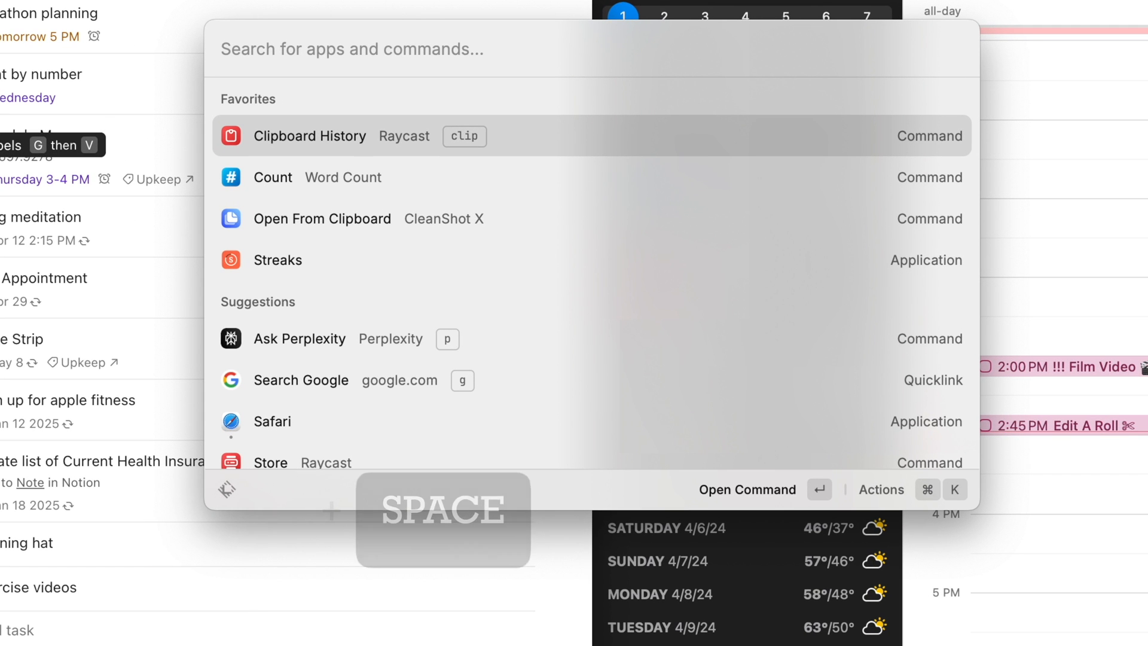
pyautogui.write('notion')
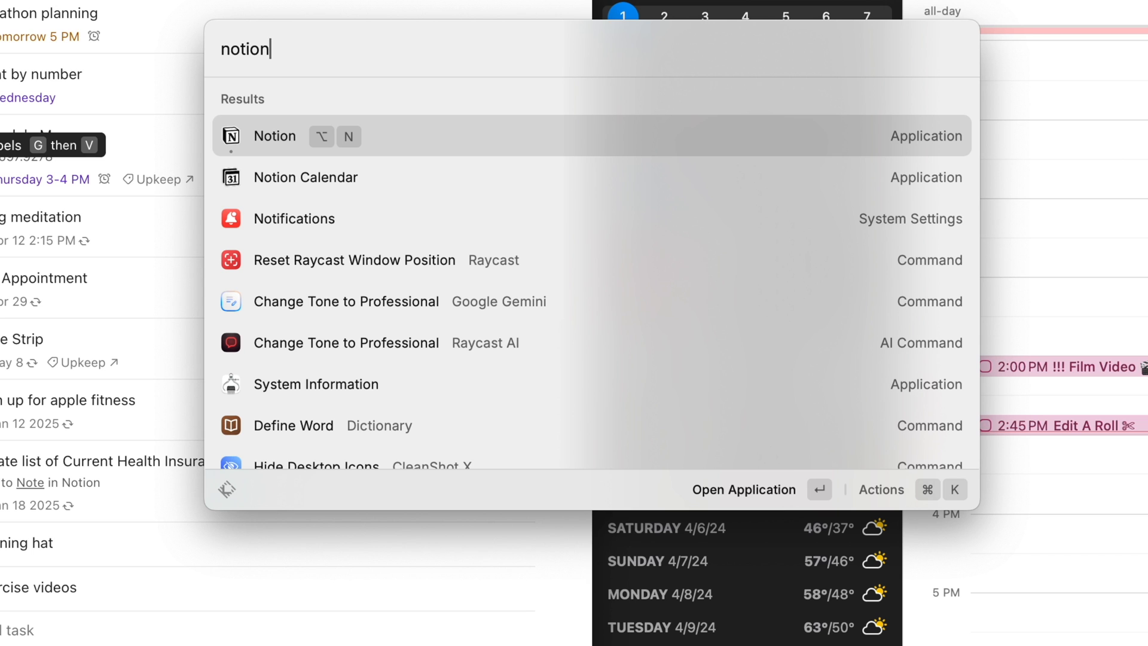
pyautogui.press('Down')
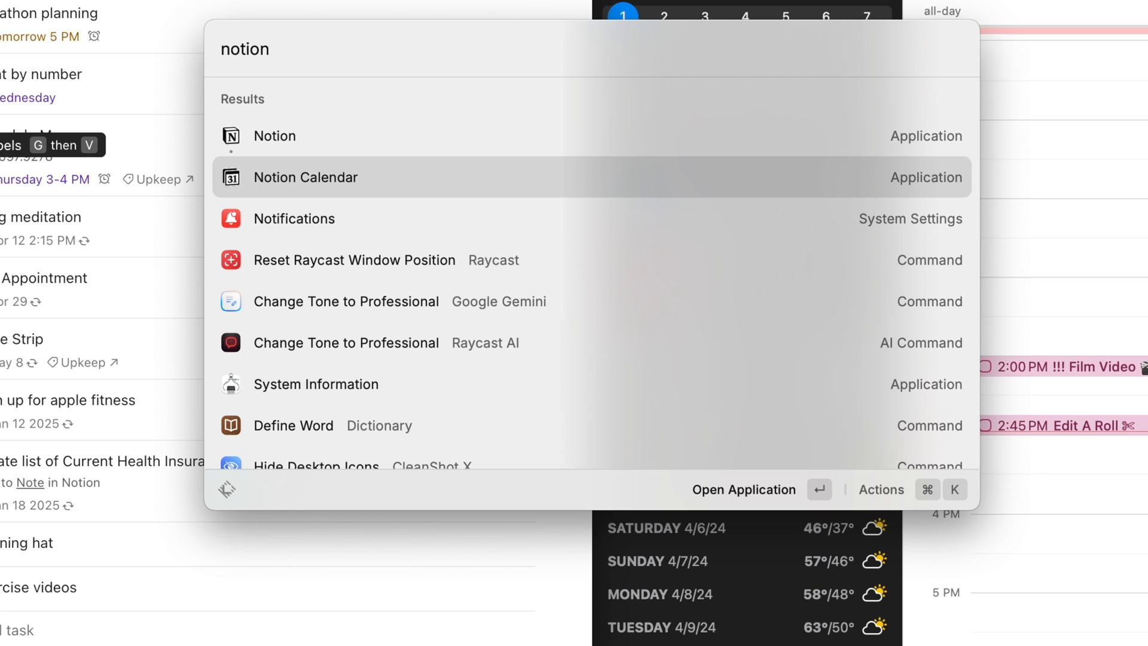
pyautogui.click(910, 489)
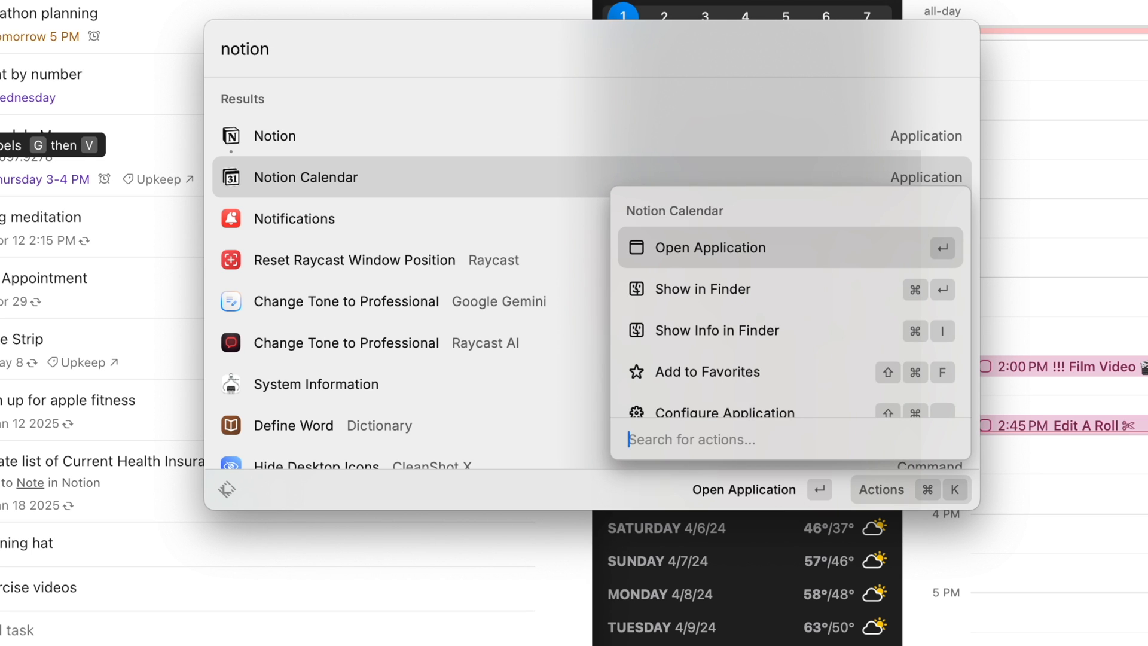
pyautogui.moveTo(715, 370)
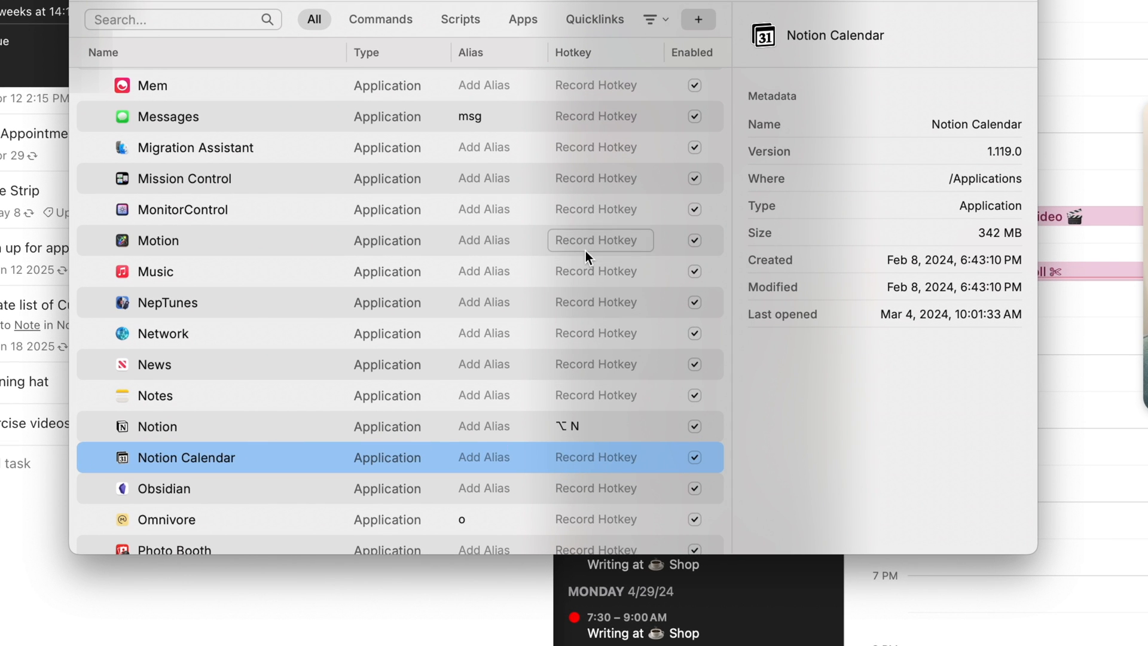
pyautogui.moveTo(586, 446)
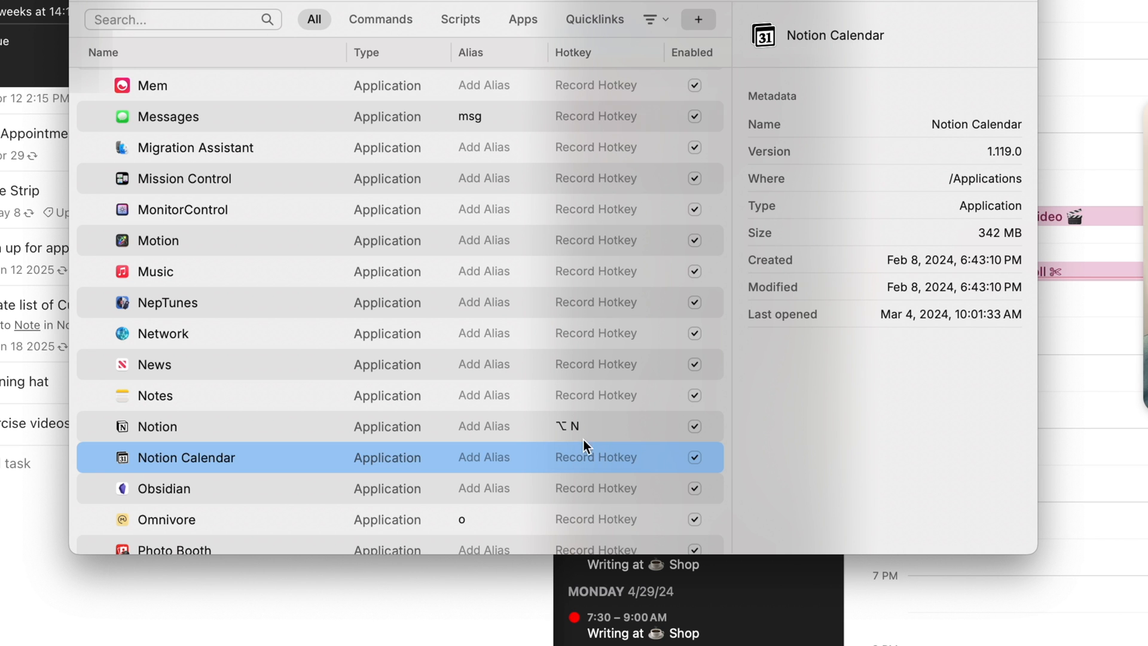
pyautogui.click(585, 425)
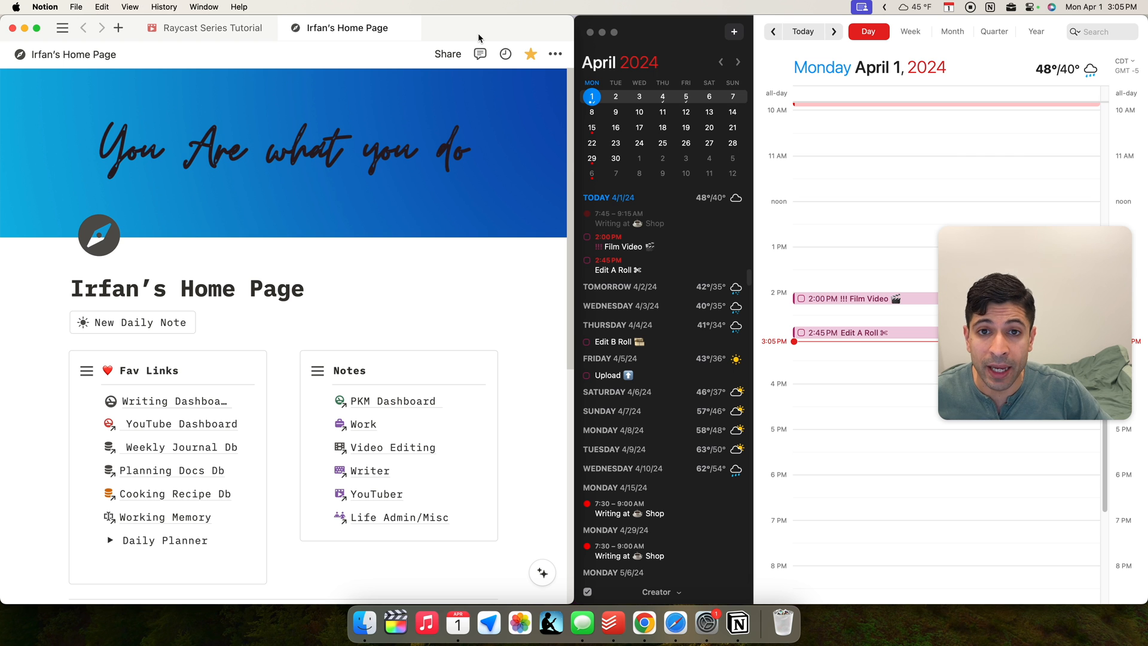
pyautogui.press('cmd+space')
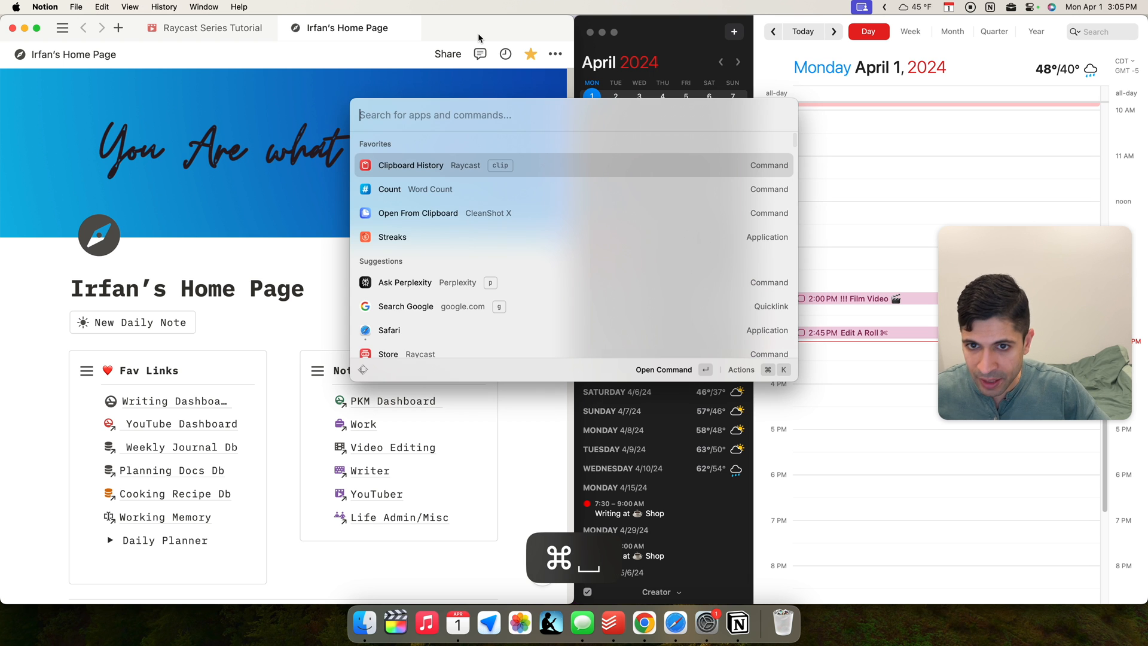
pyautogui.write('l')
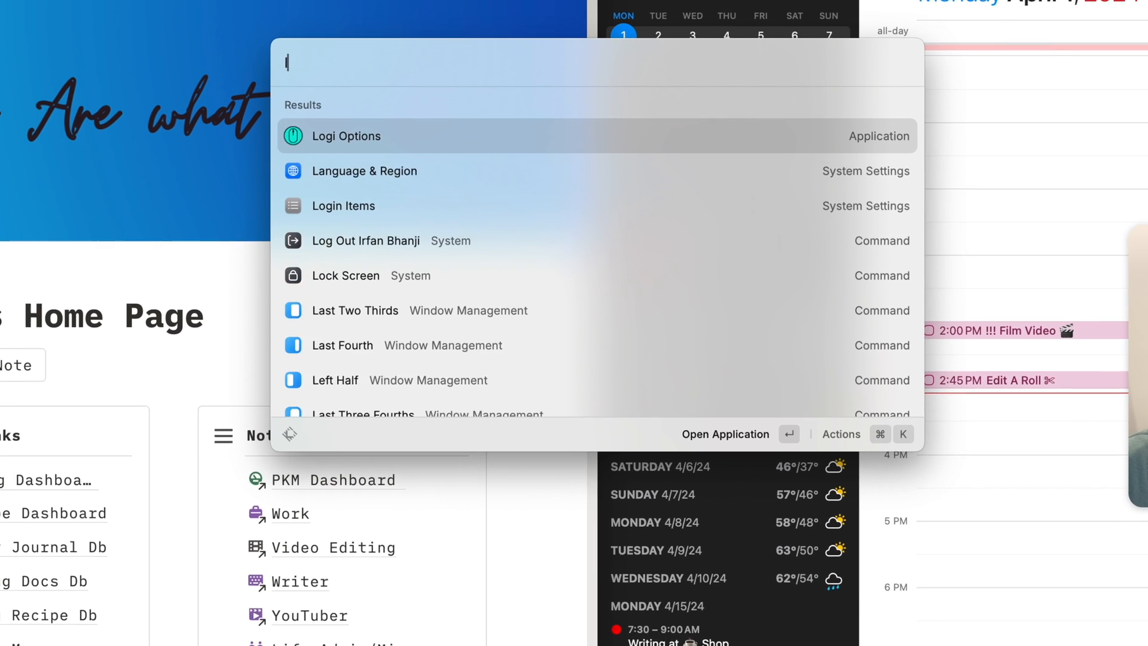
pyautogui.write('right')
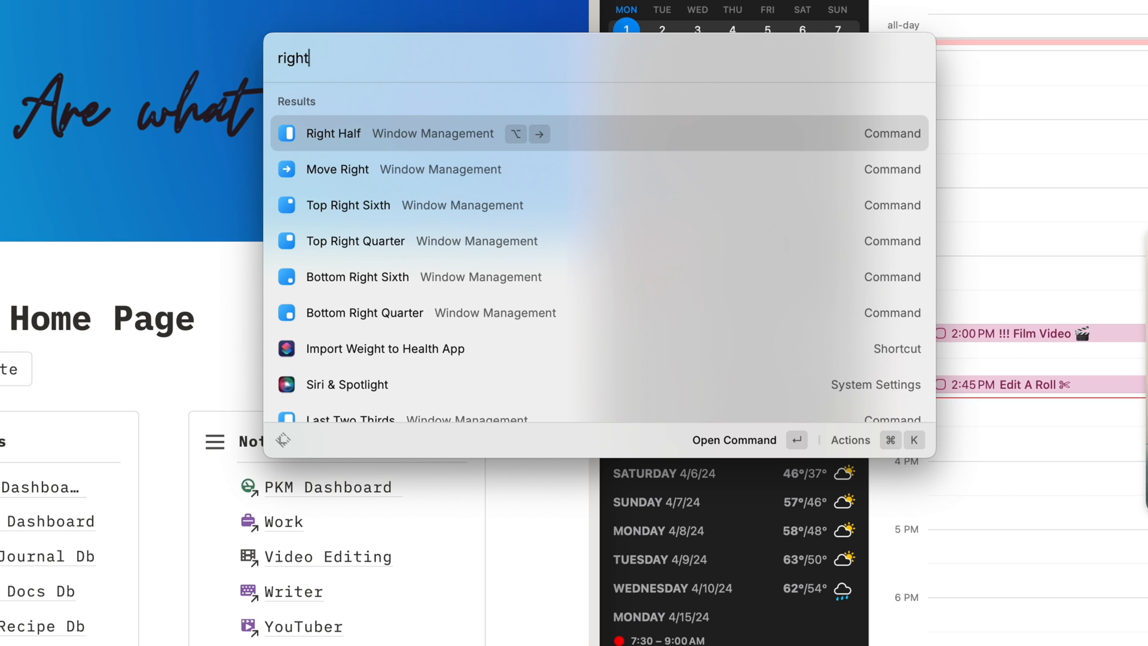
pyautogui.click(875, 439)
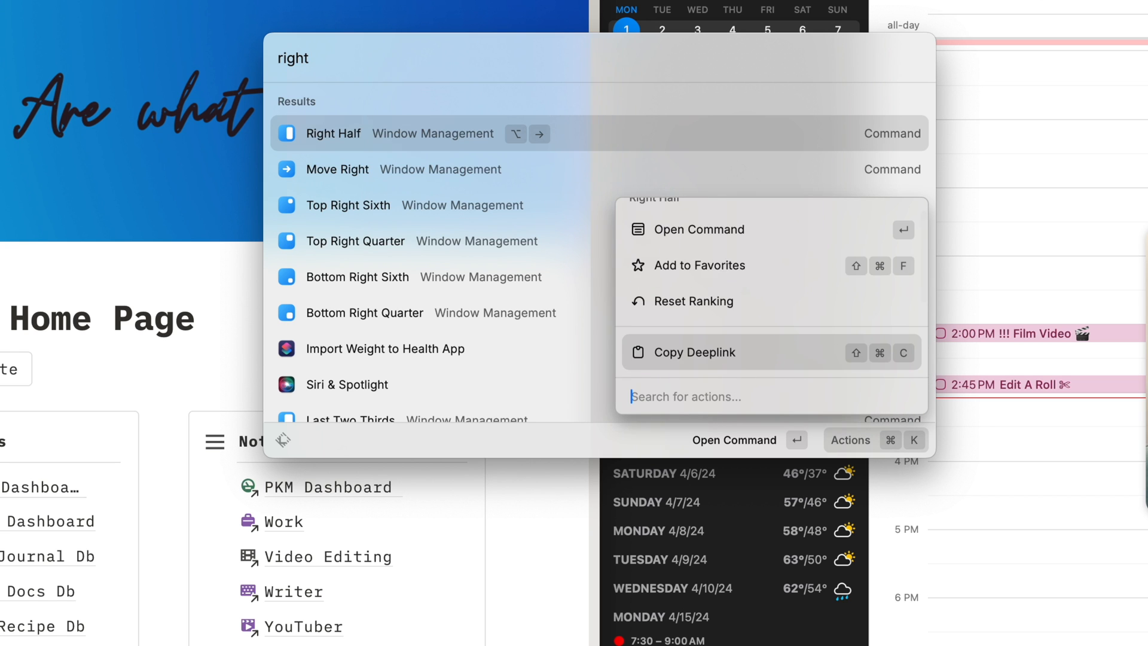
pyautogui.click(698, 229)
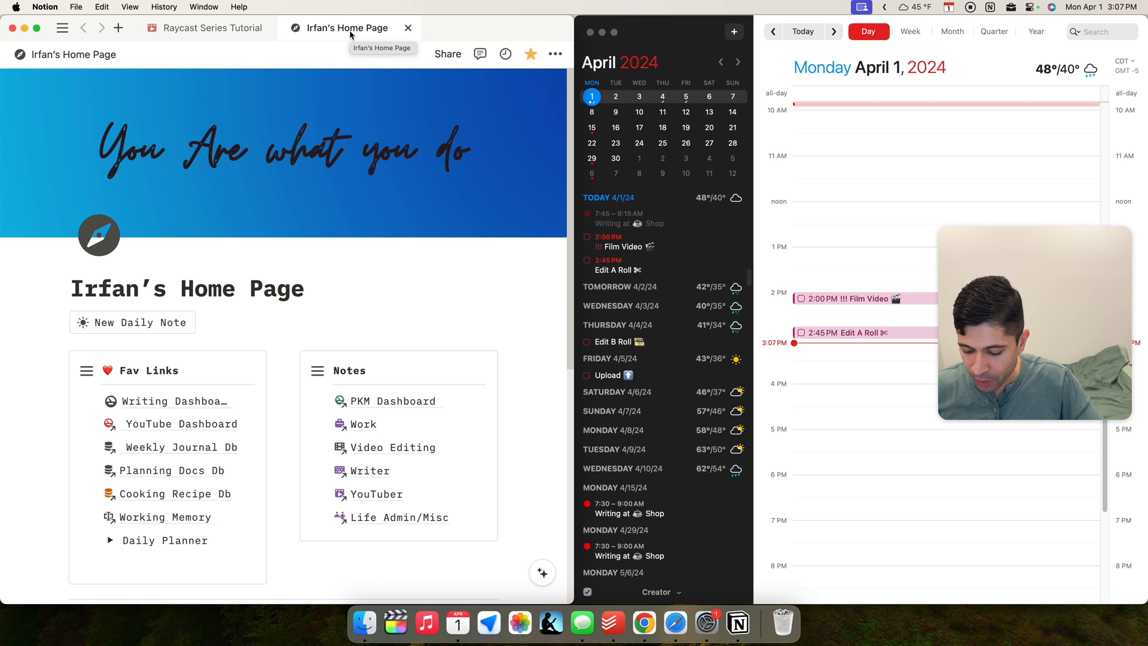
pyautogui.press('cmd+space')
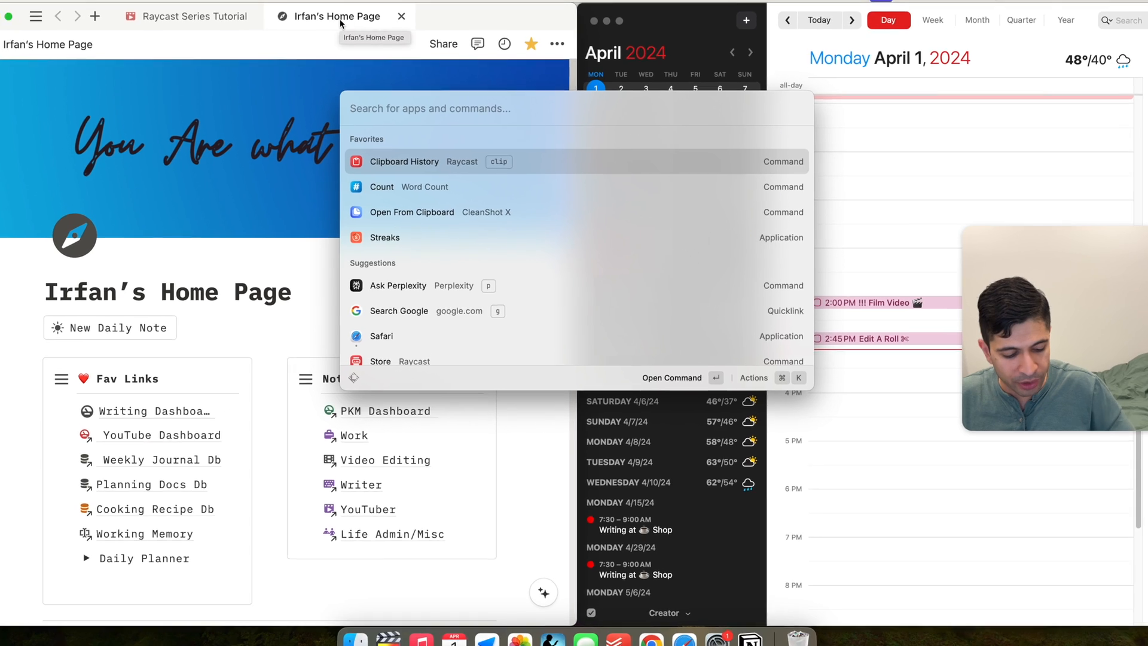
pyautogui.write('200+1')
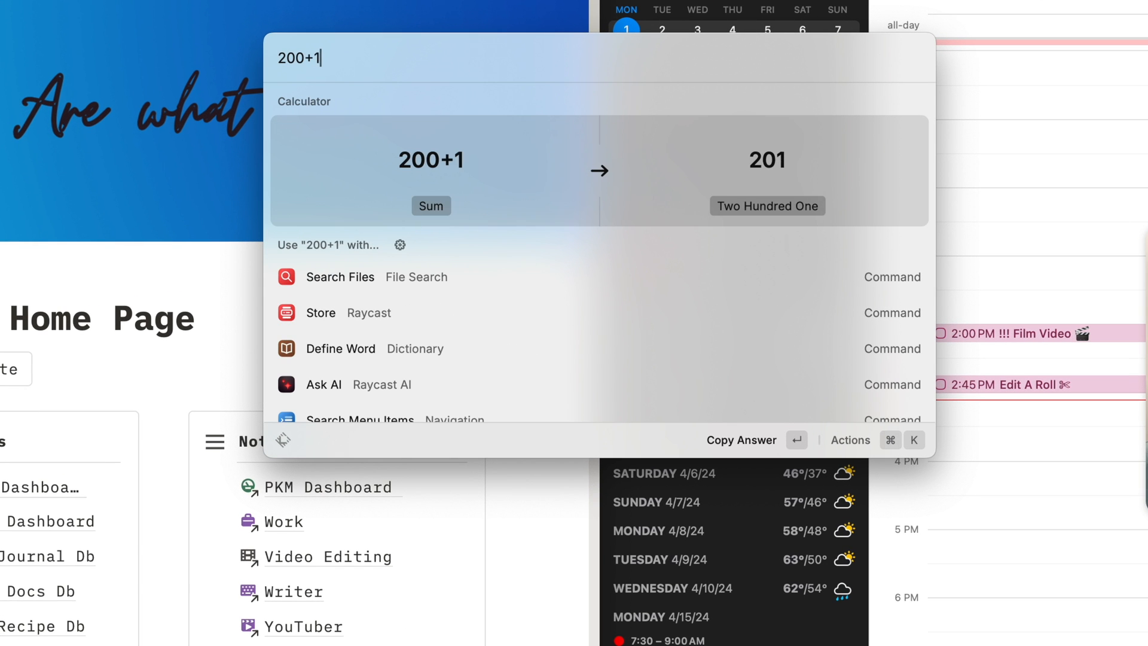
pyautogui.press('Backspace')
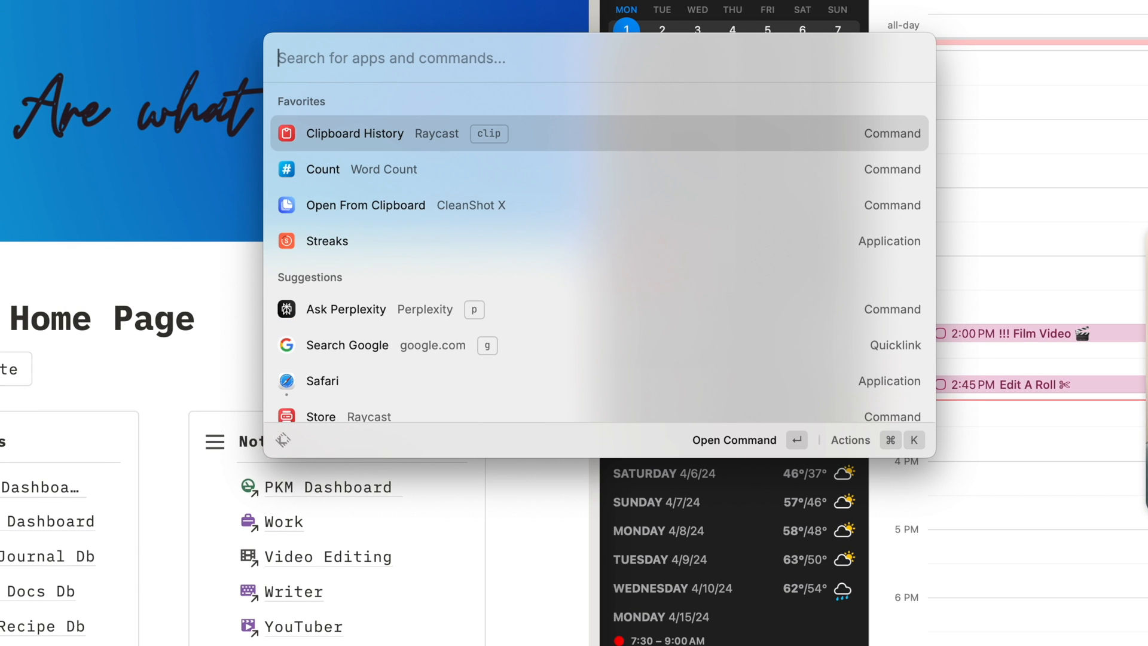
pyautogui.write('today')
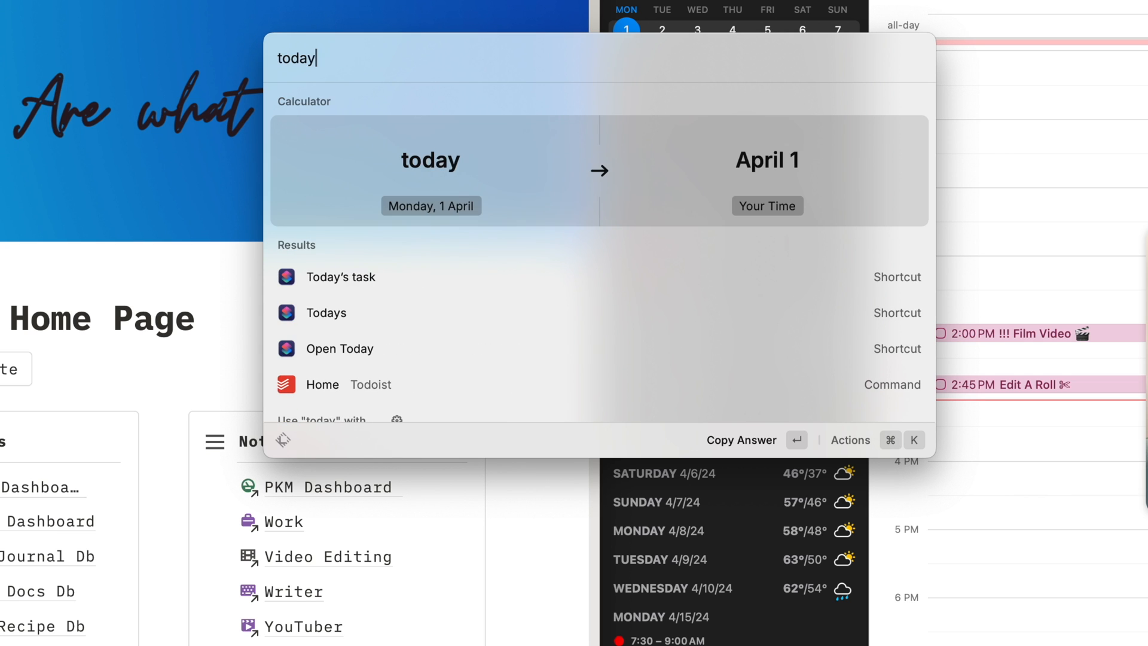
pyautogui.write('next w')
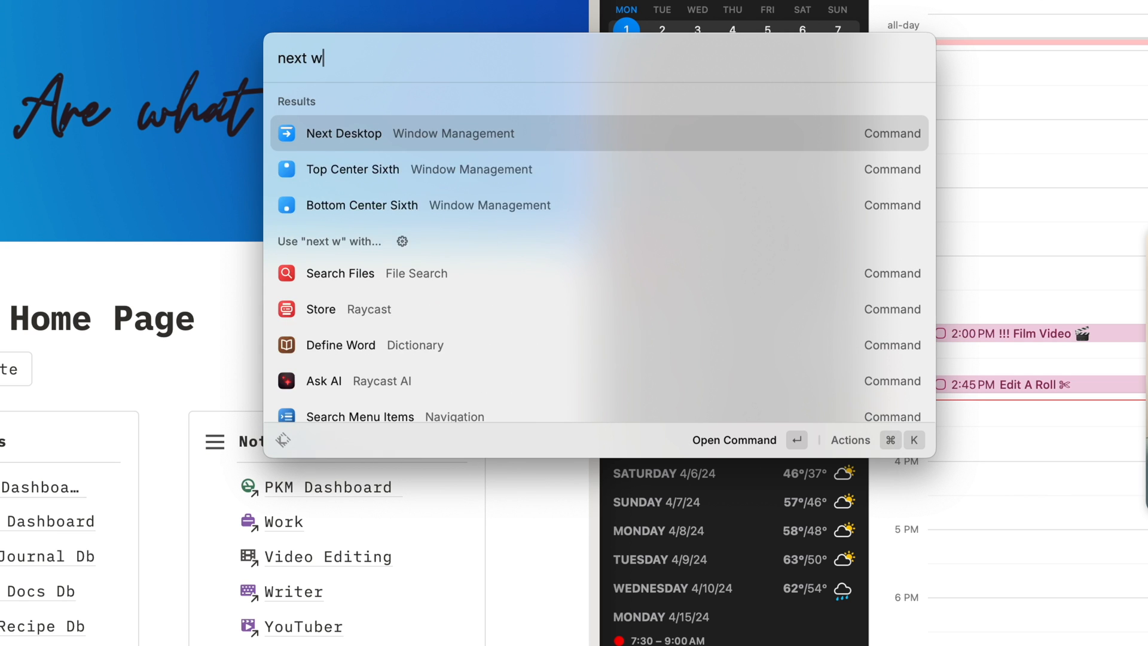
pyautogui.write('eek')
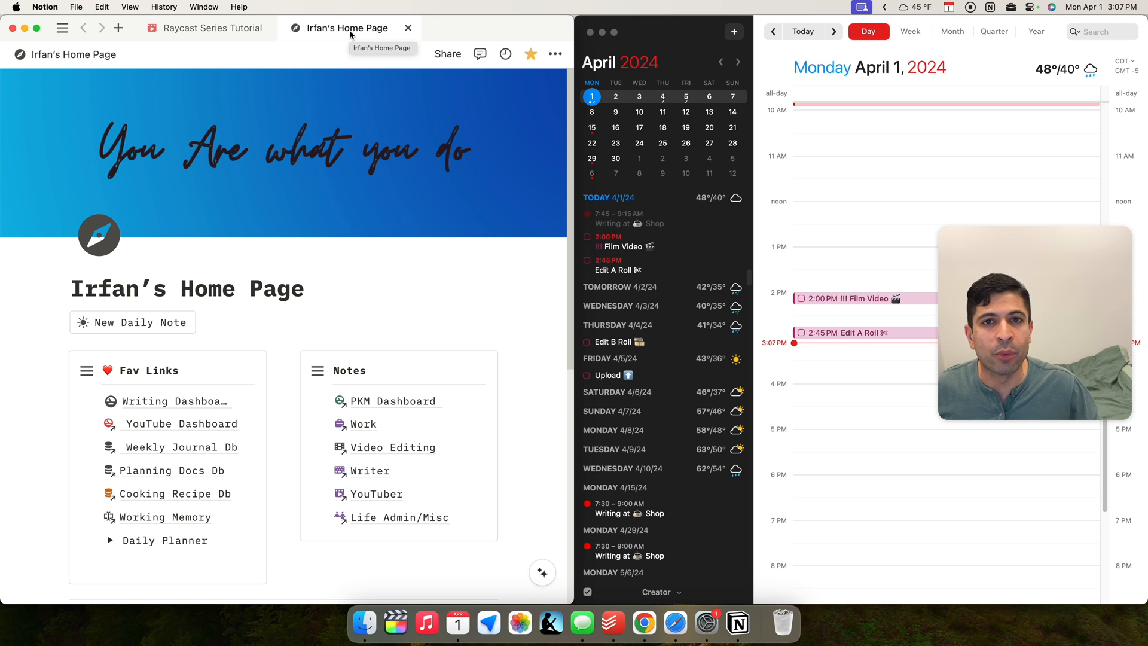
# - Run the 'g' Google quicklink with the query 'iowa' for the Iowa basketball game
pyautogui.press('cmd+space')
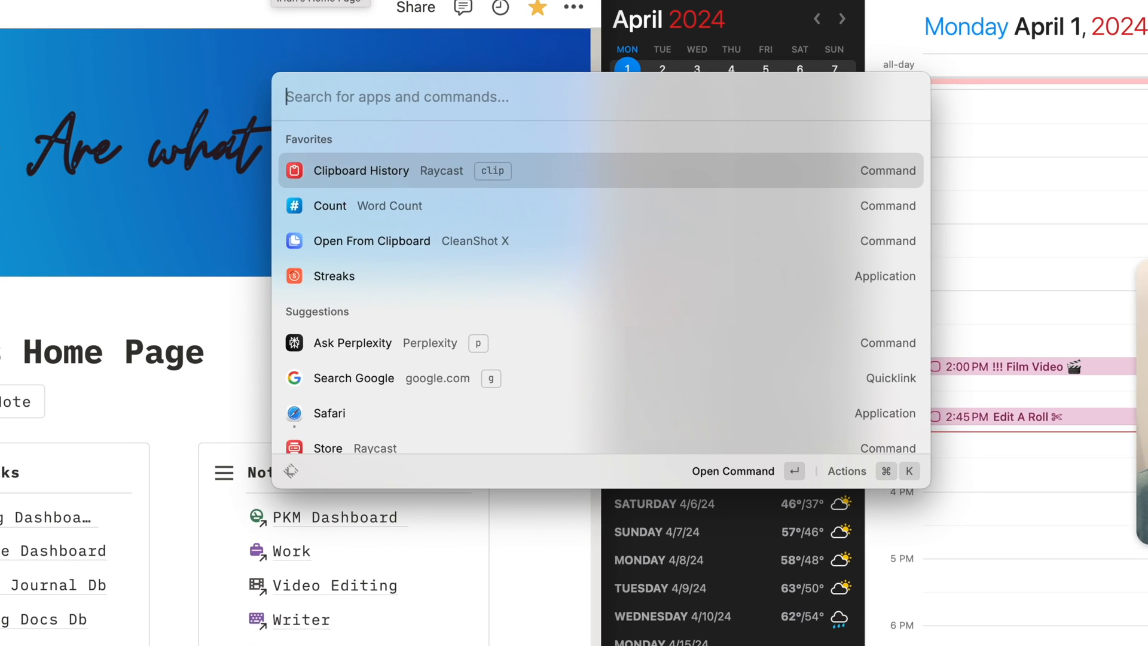
pyautogui.write('g')
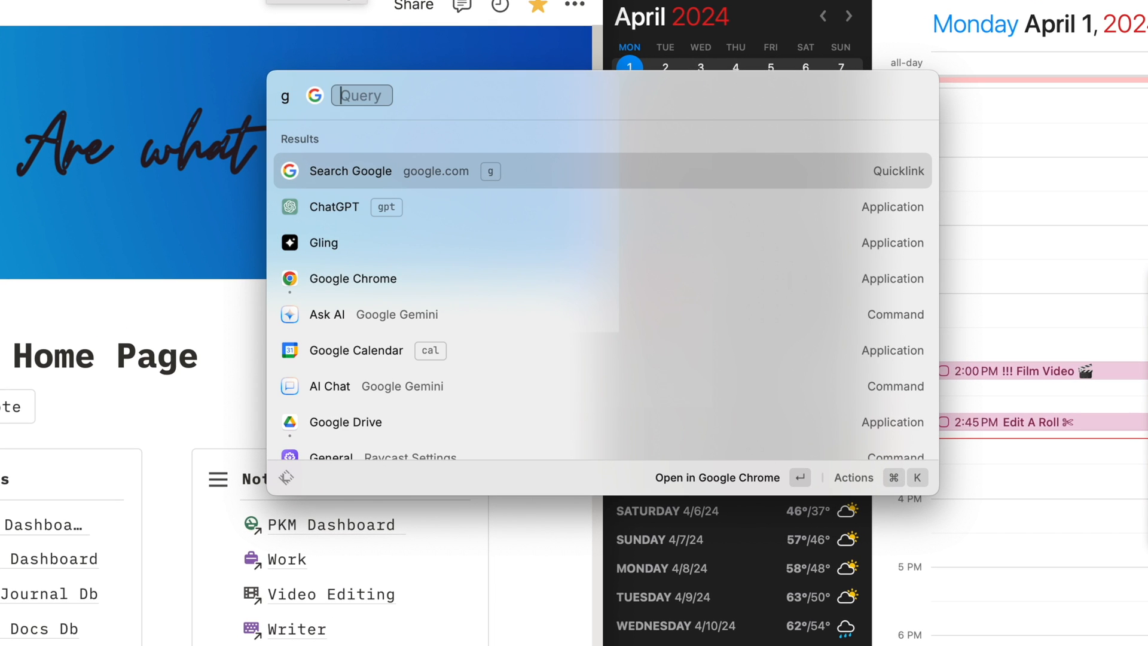
pyautogui.write('iowa')
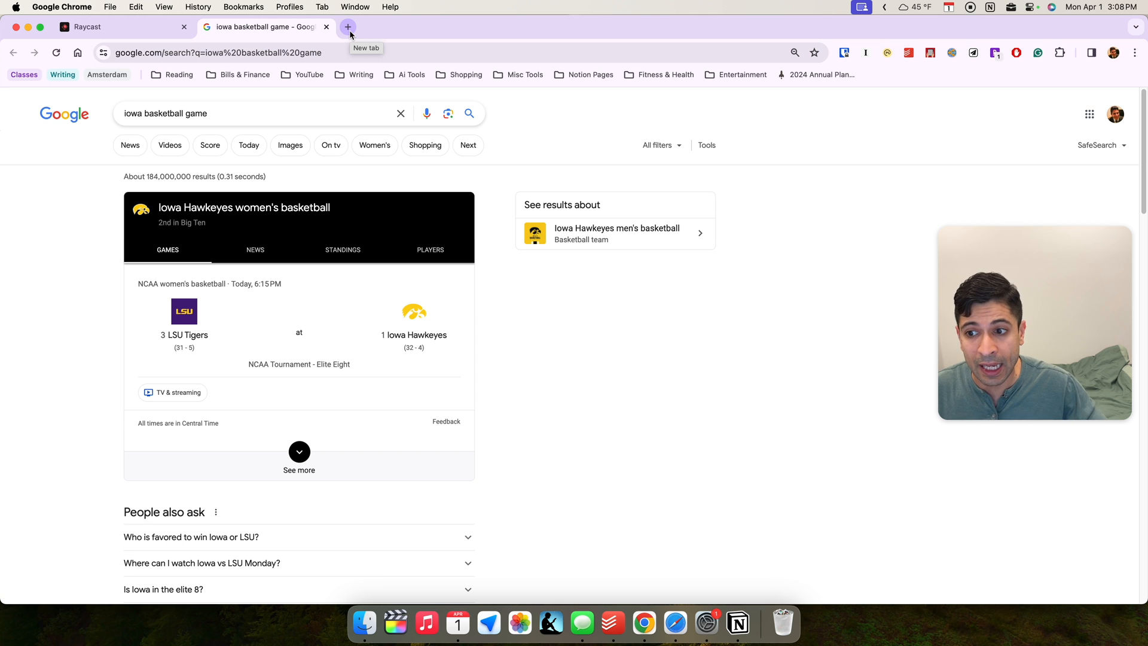
# - Use the 'p' alias to ask Perplexity about Iowa basketball
pyautogui.press('cmd+space')
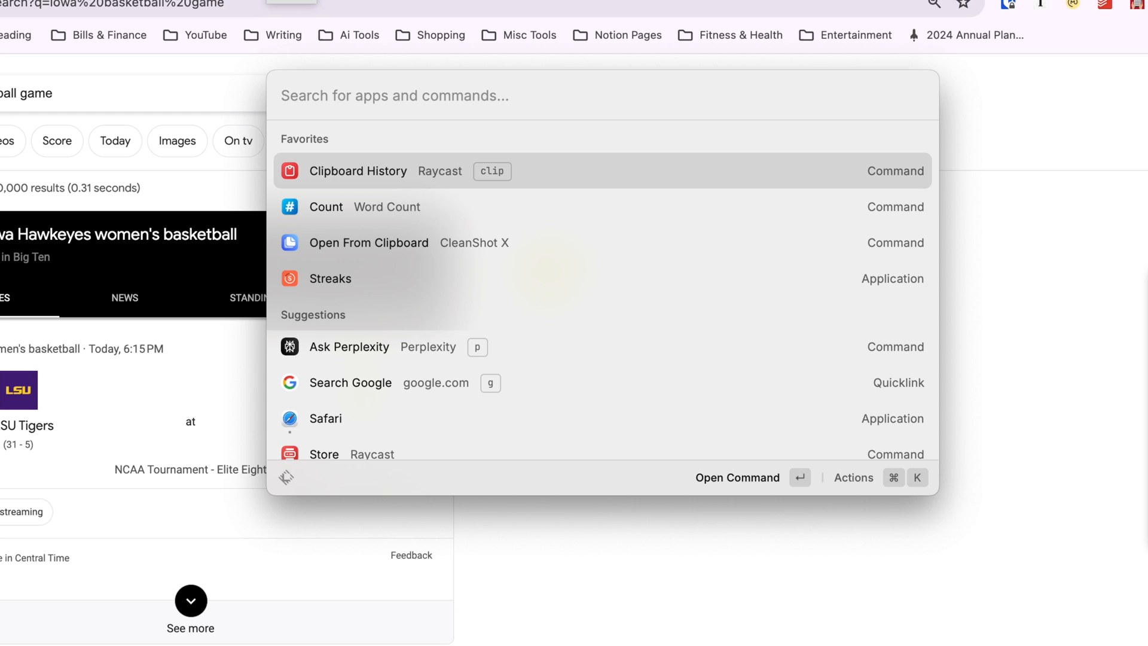
pyautogui.write('p')
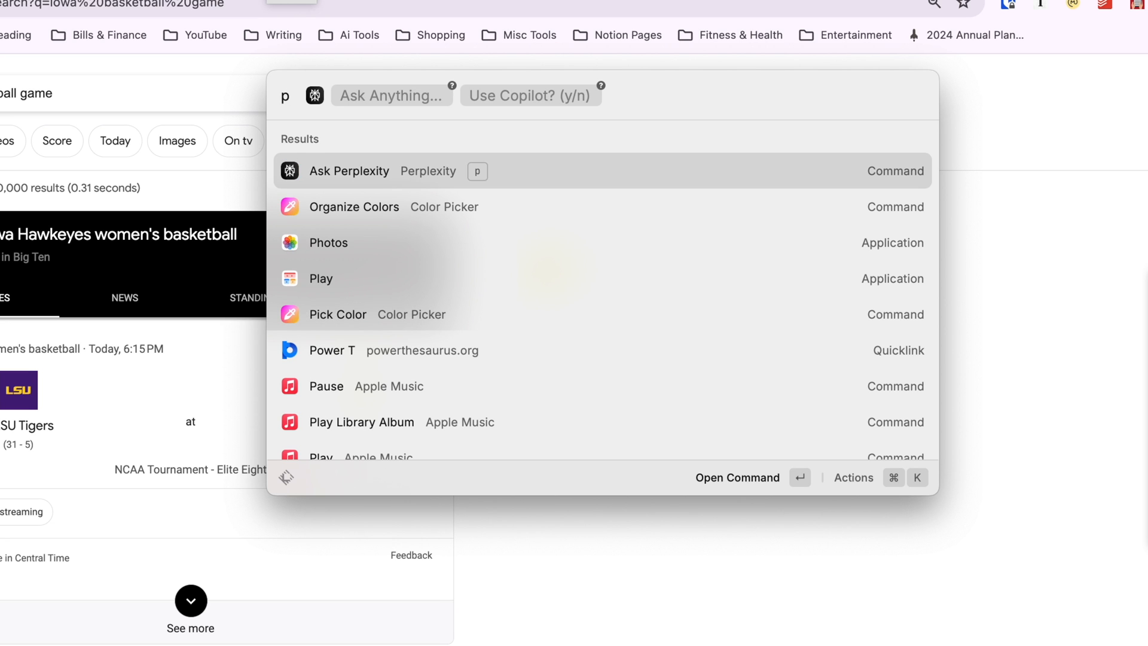
pyautogui.write('iow')
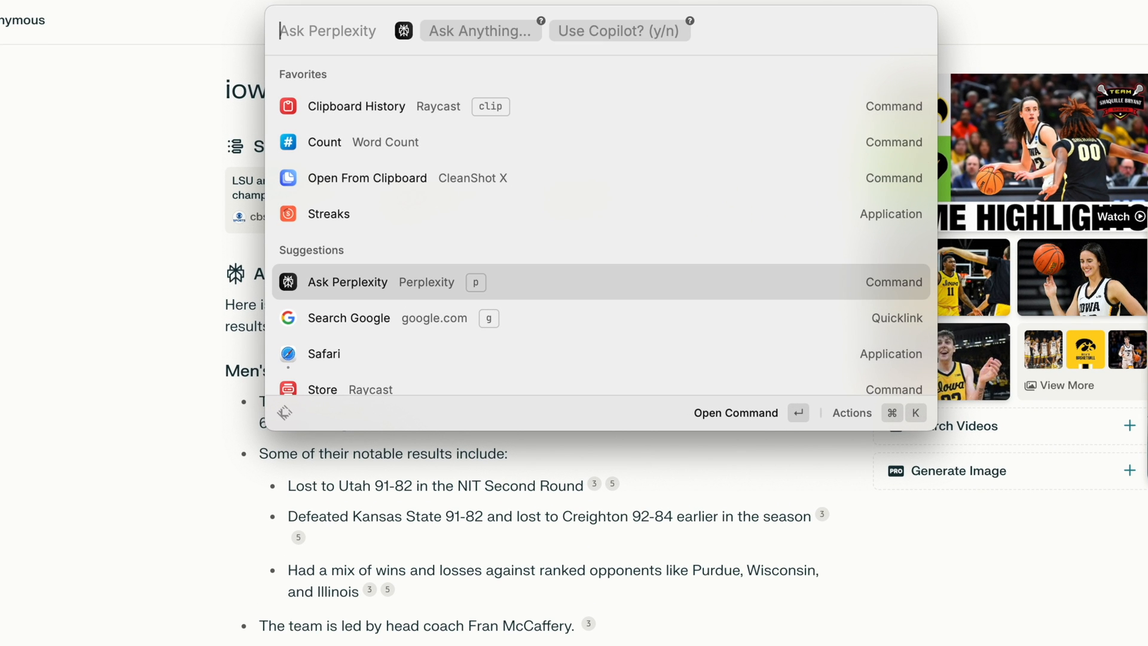
pyautogui.click(876, 413)
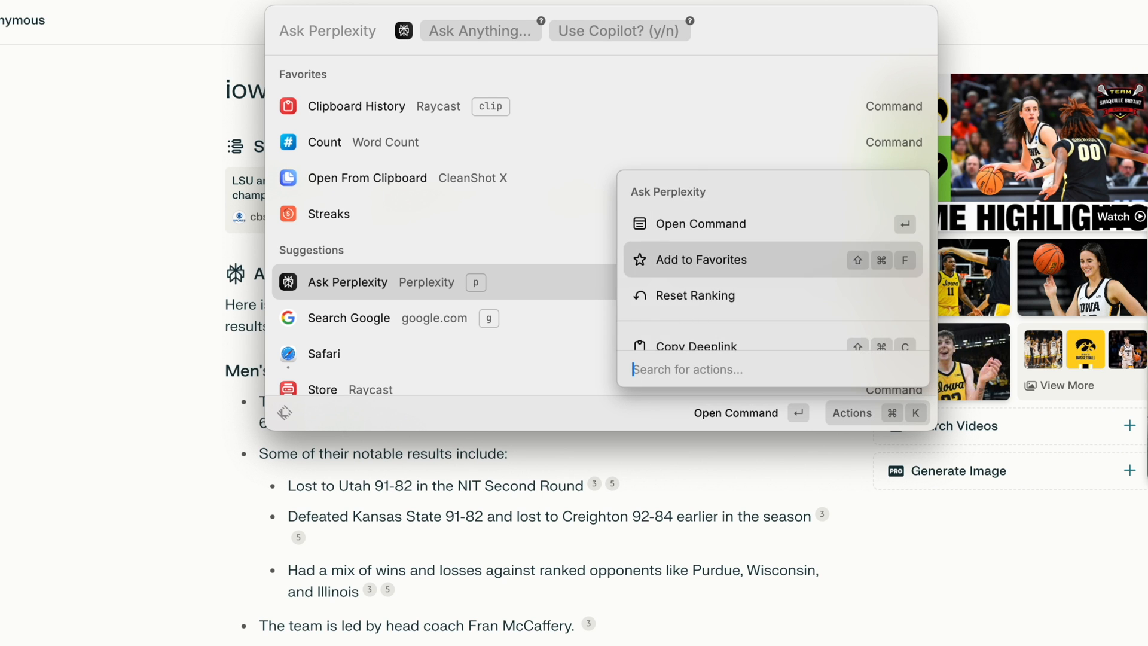
pyautogui.scroll(-3)
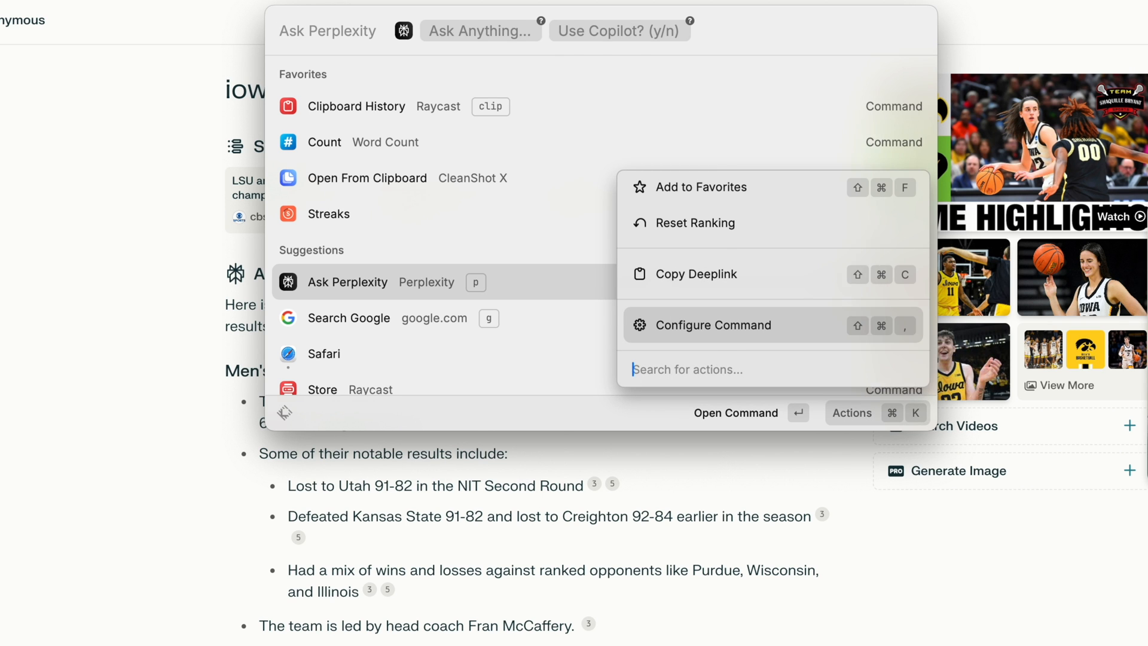
pyautogui.click(712, 324)
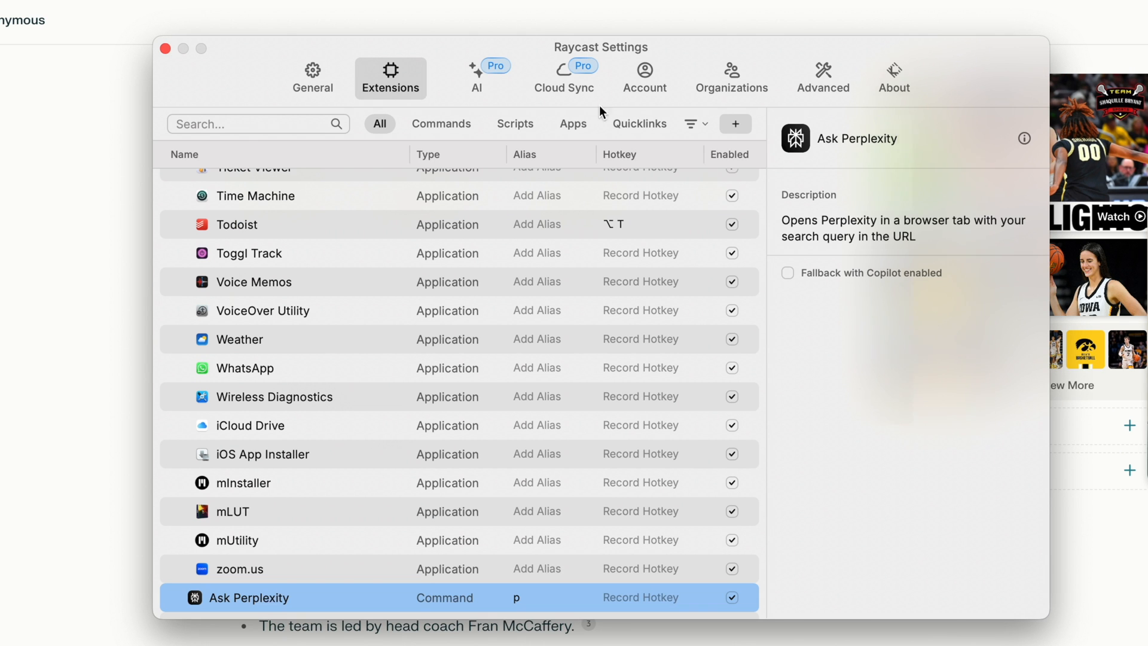
pyautogui.moveTo(276, 604)
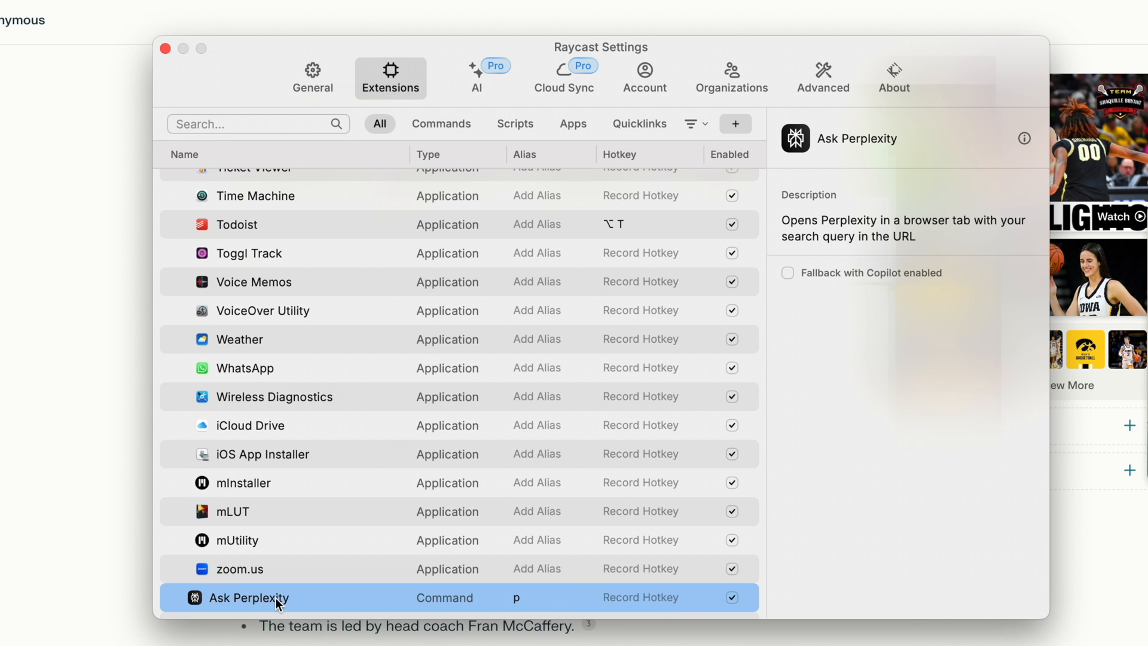
pyautogui.moveTo(420, 615)
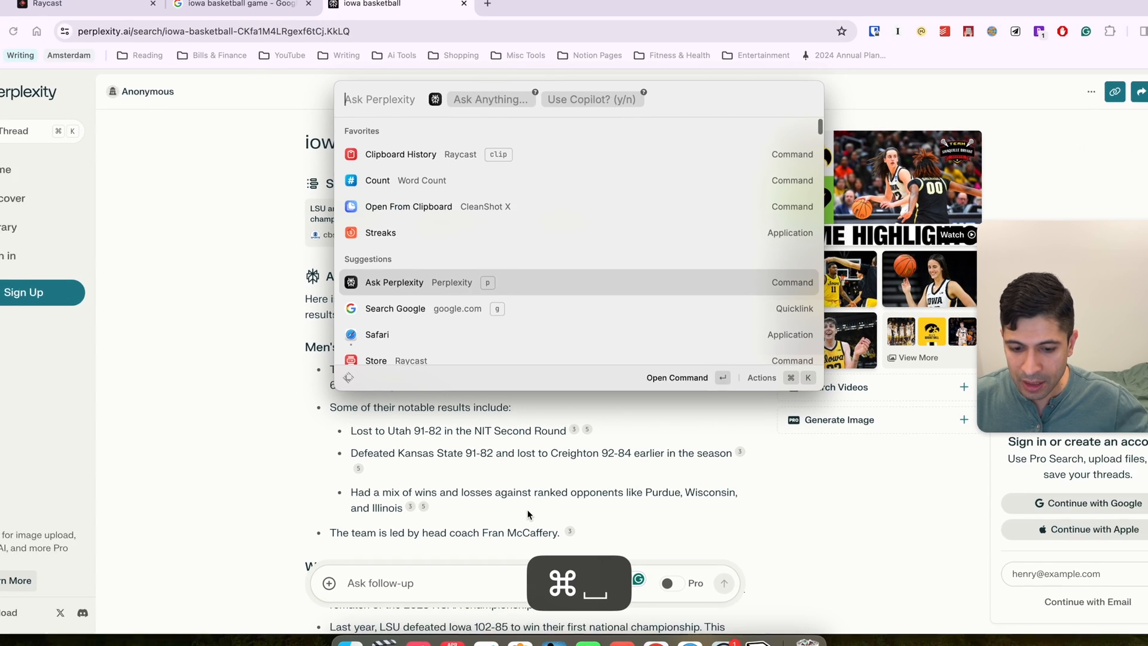
pyautogui.write('p')
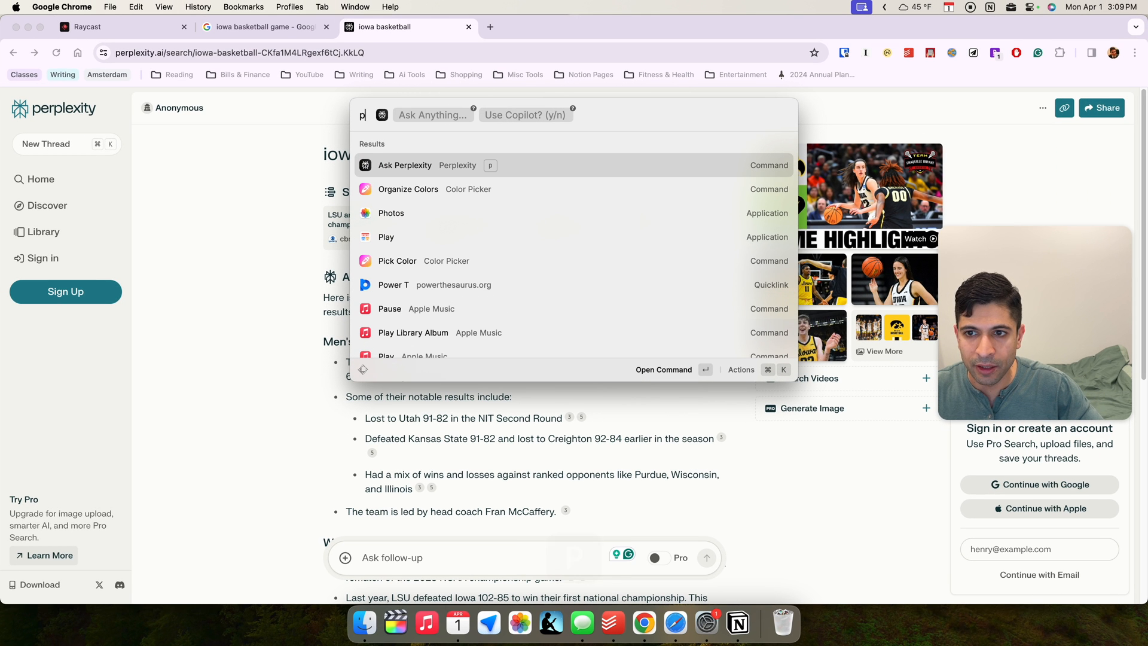
pyautogui.press('tab')
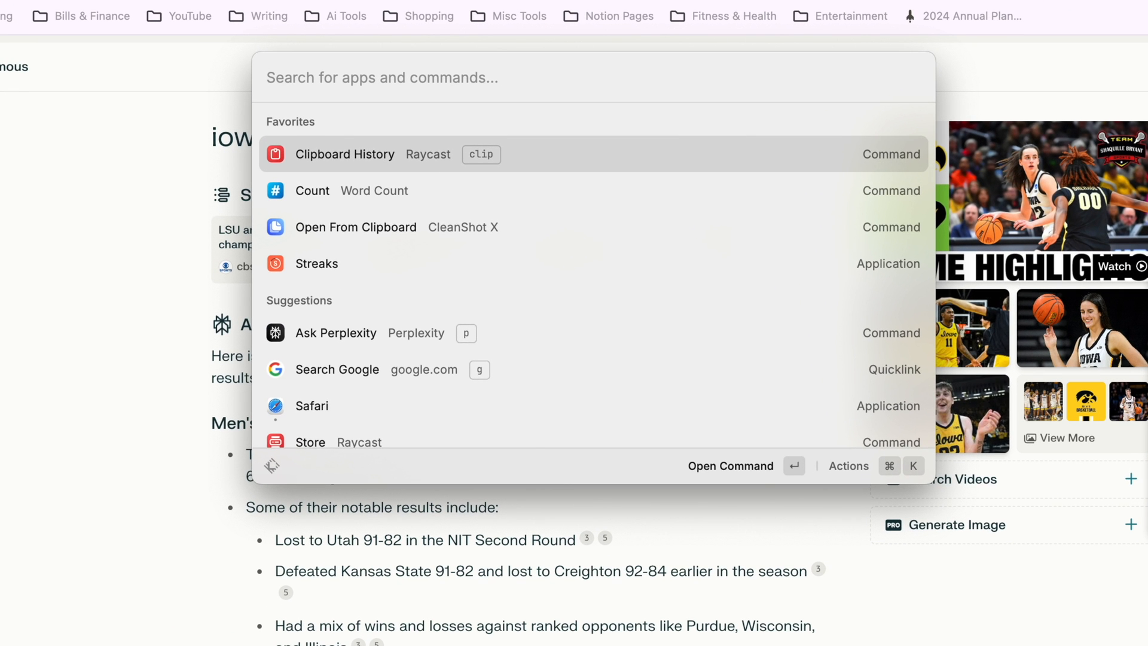
pyautogui.write('mone')
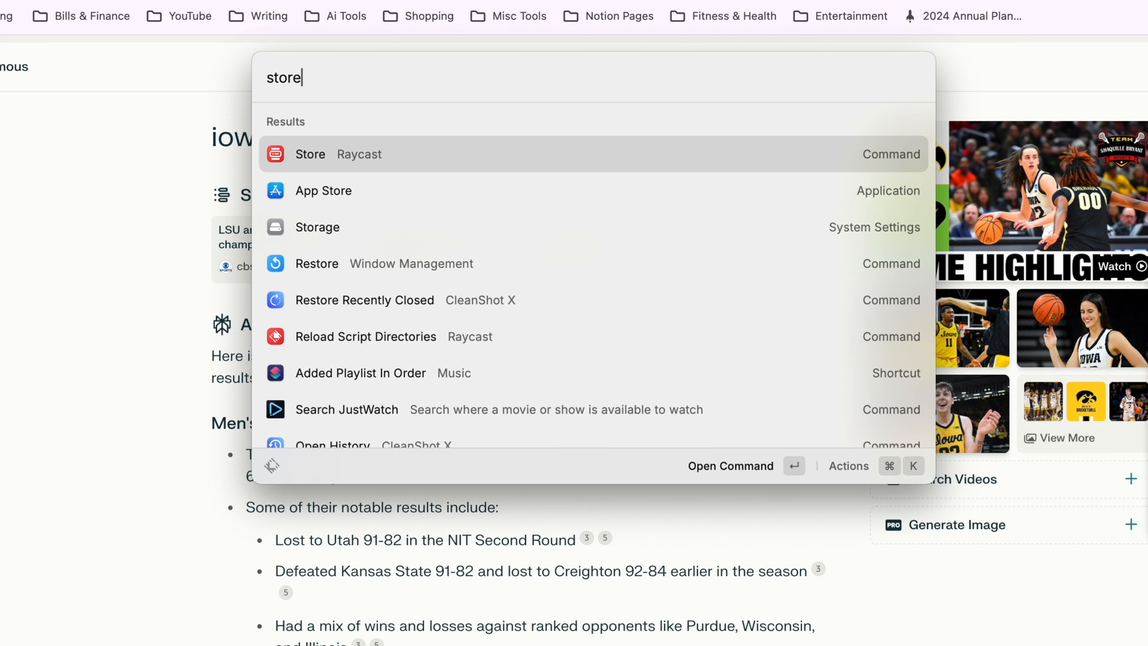
pyautogui.click(308, 154)
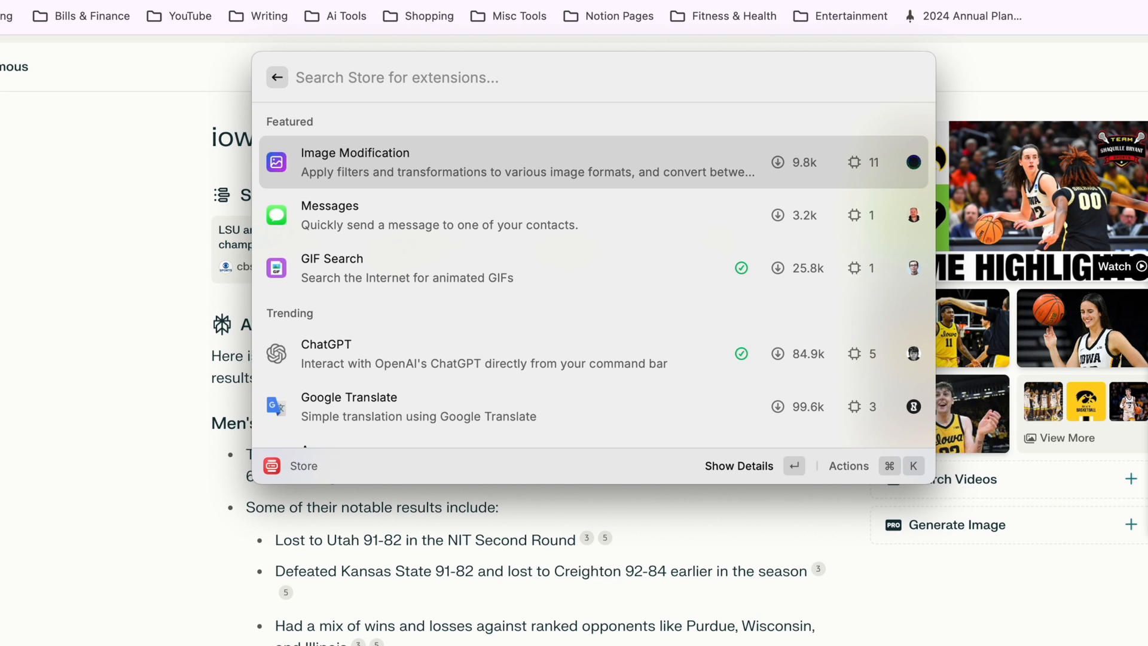
pyautogui.write('spot')
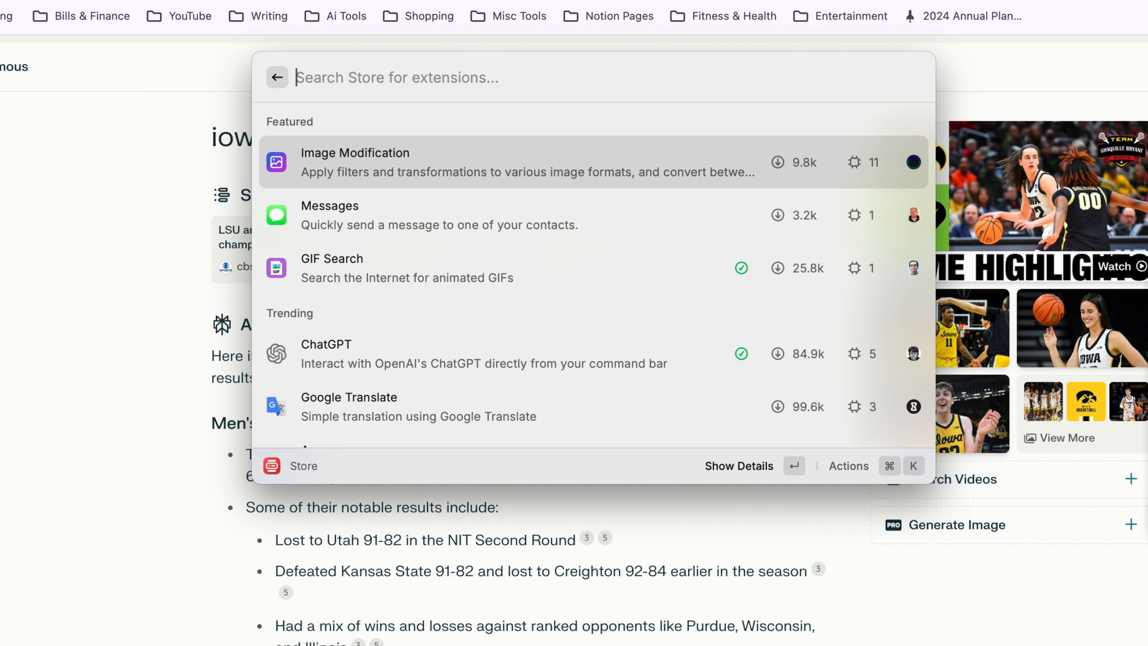
pyautogui.click(276, 78)
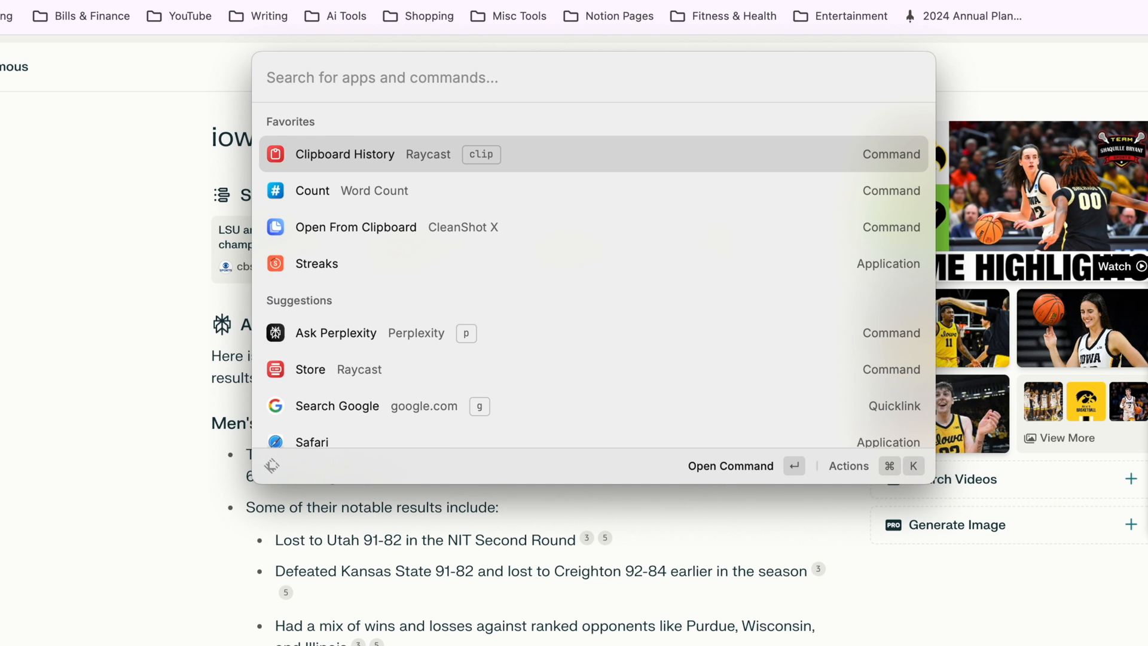
pyautogui.write('search')
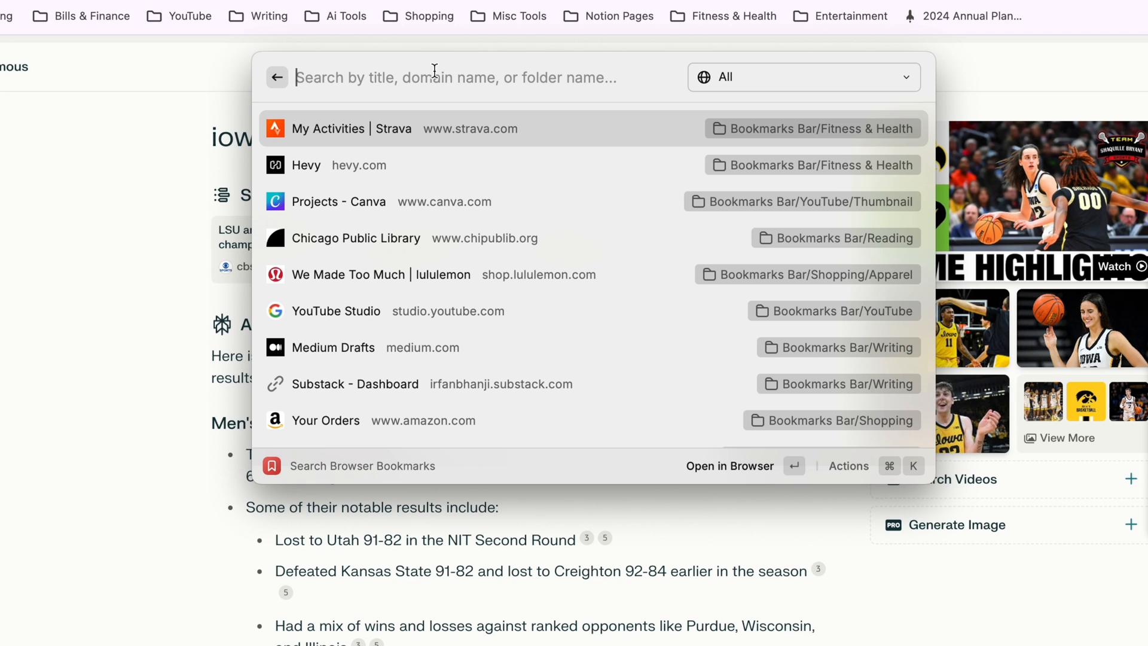
# - Filter browser bookmarks by 'amazon', then clear it and start the query 'stra'
pyautogui.write('amazon')
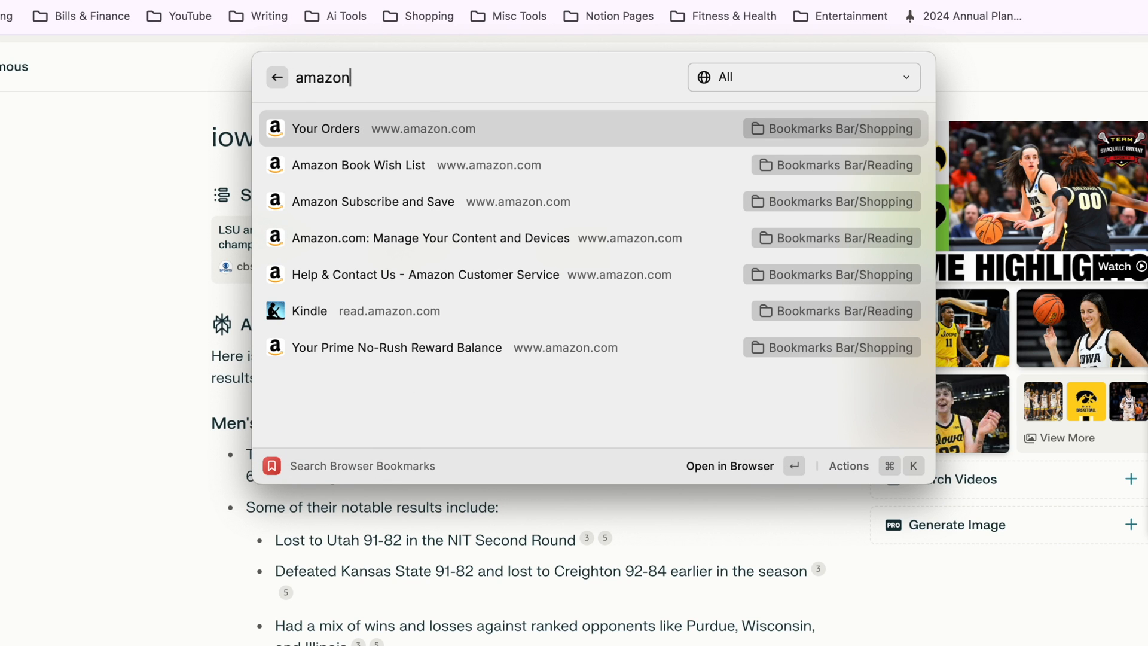
pyautogui.moveTo(325, 134)
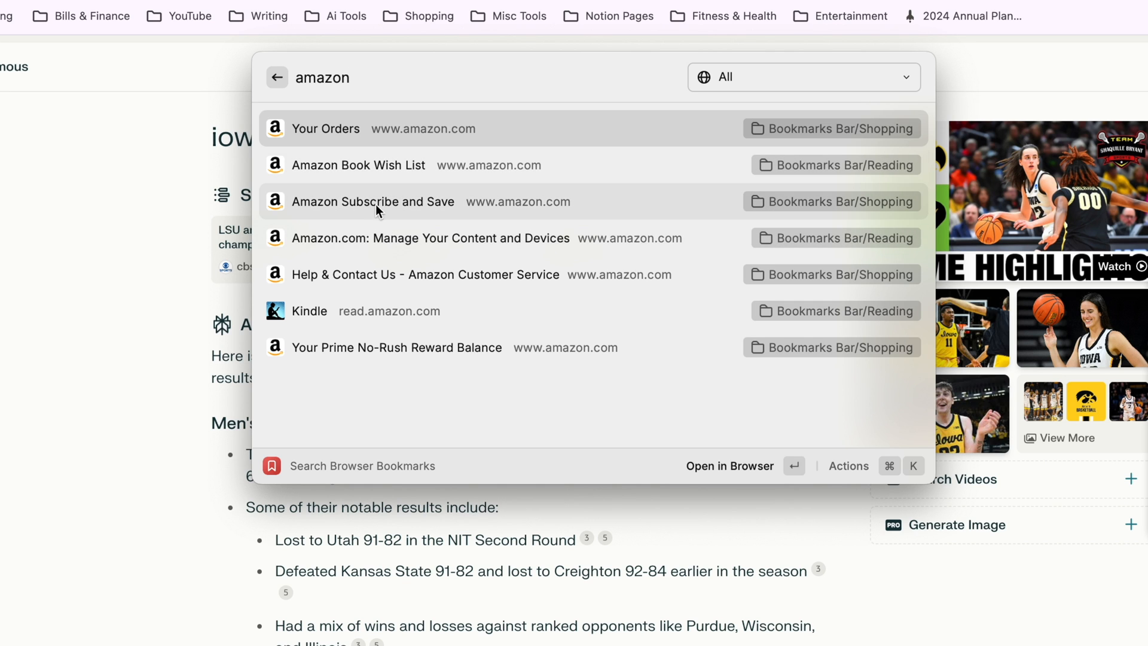
pyautogui.moveTo(469, 347)
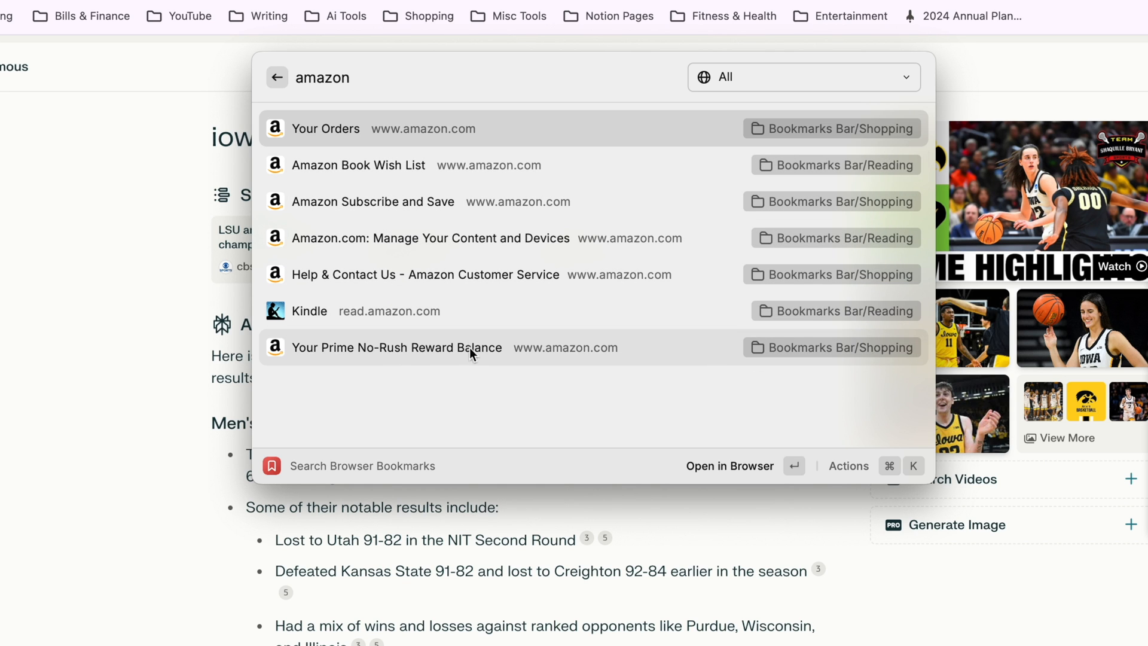
pyautogui.moveTo(490, 285)
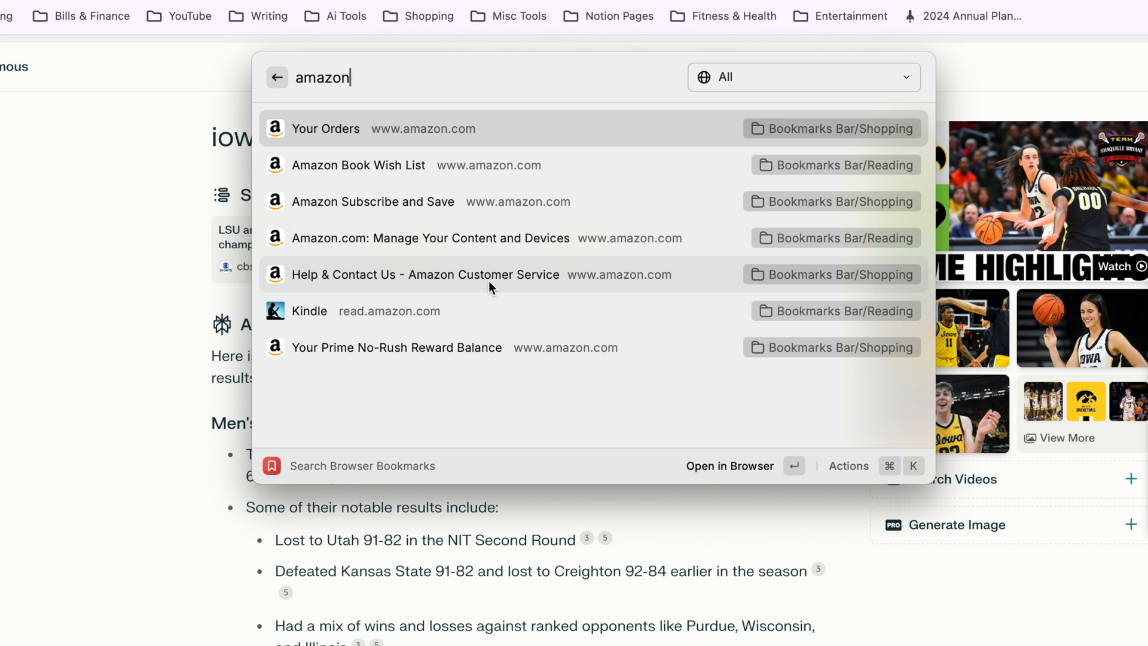
pyautogui.moveTo(483, 287)
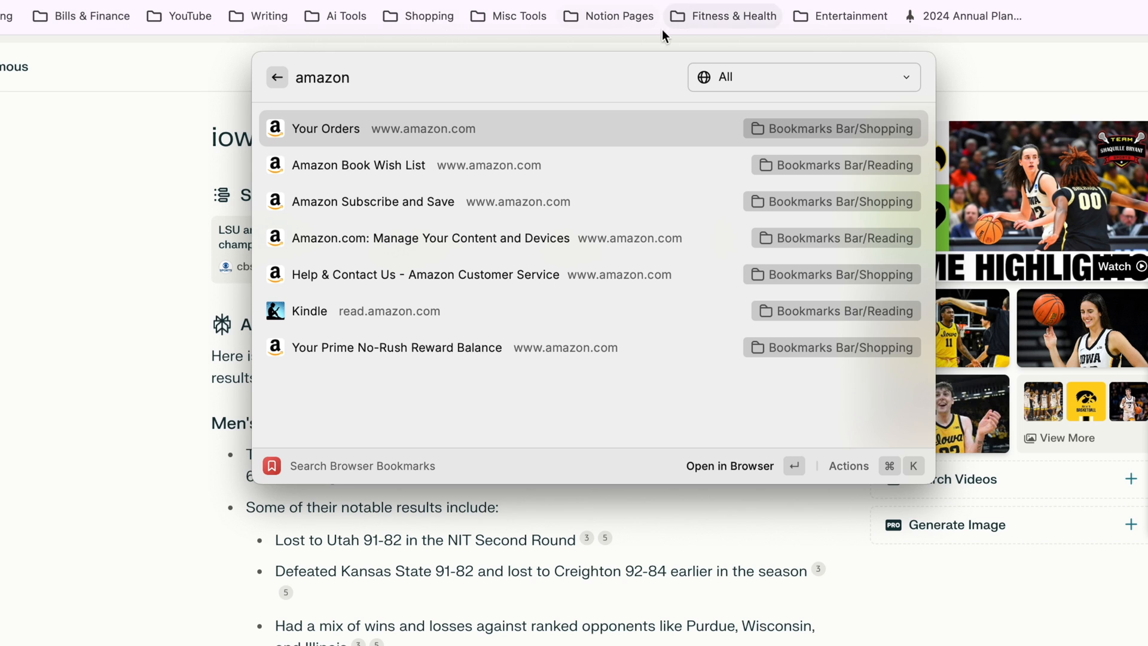
pyautogui.press('Backspace')
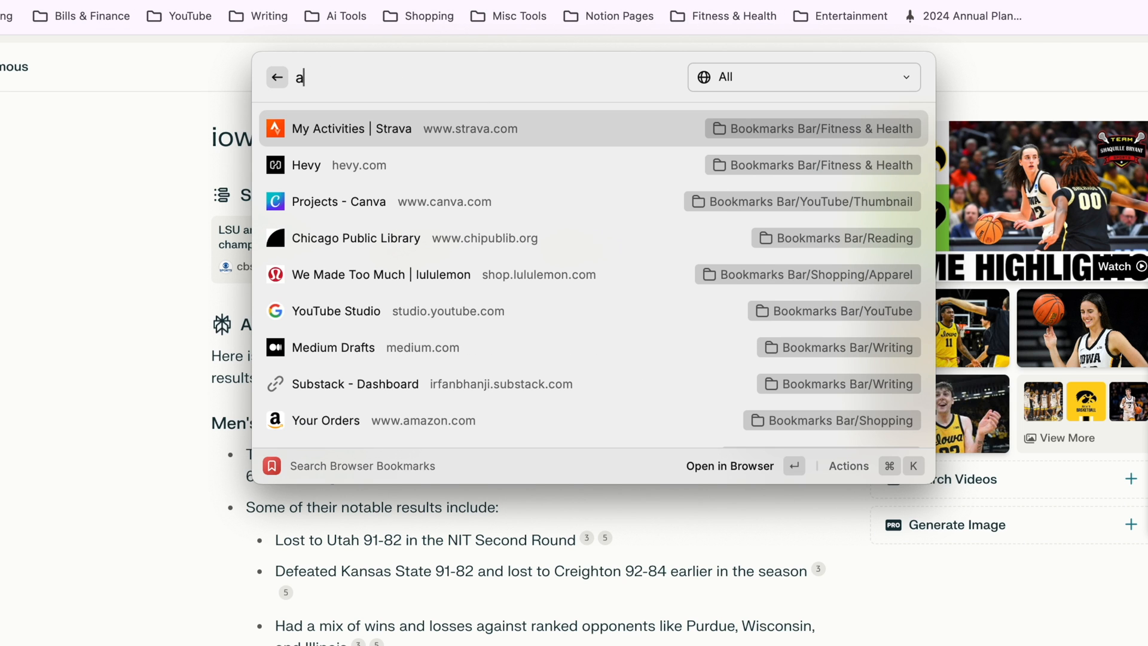
pyautogui.write('stra')
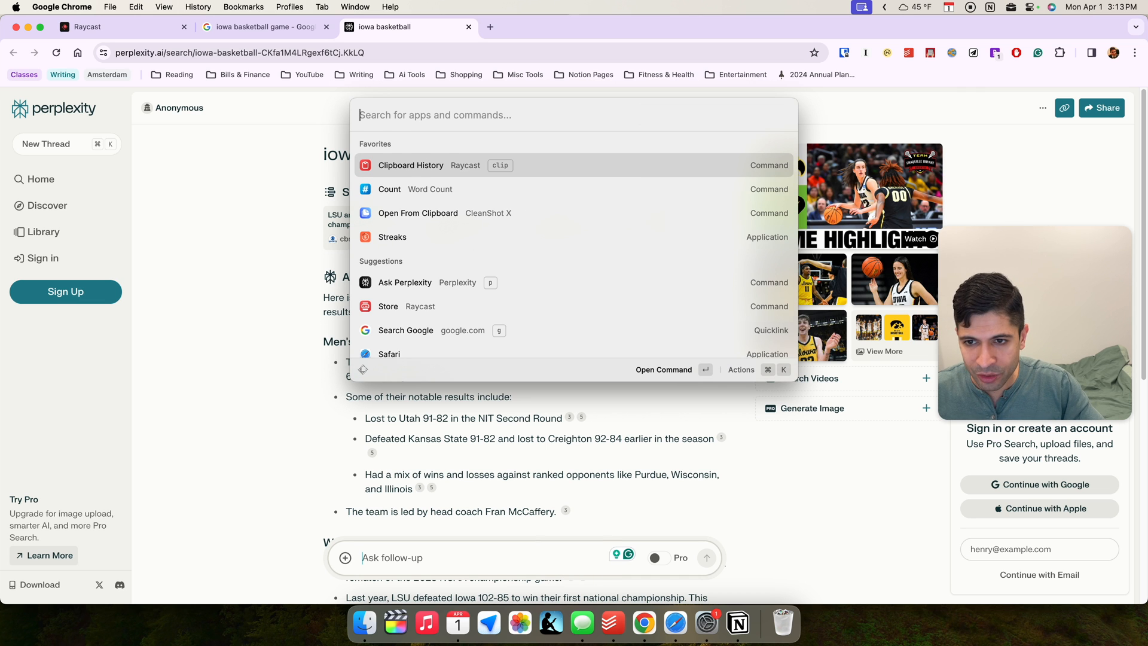
# - Search 'color' to pick a screen colour, then reopen the launcher with the colour query
pyautogui.write('color')
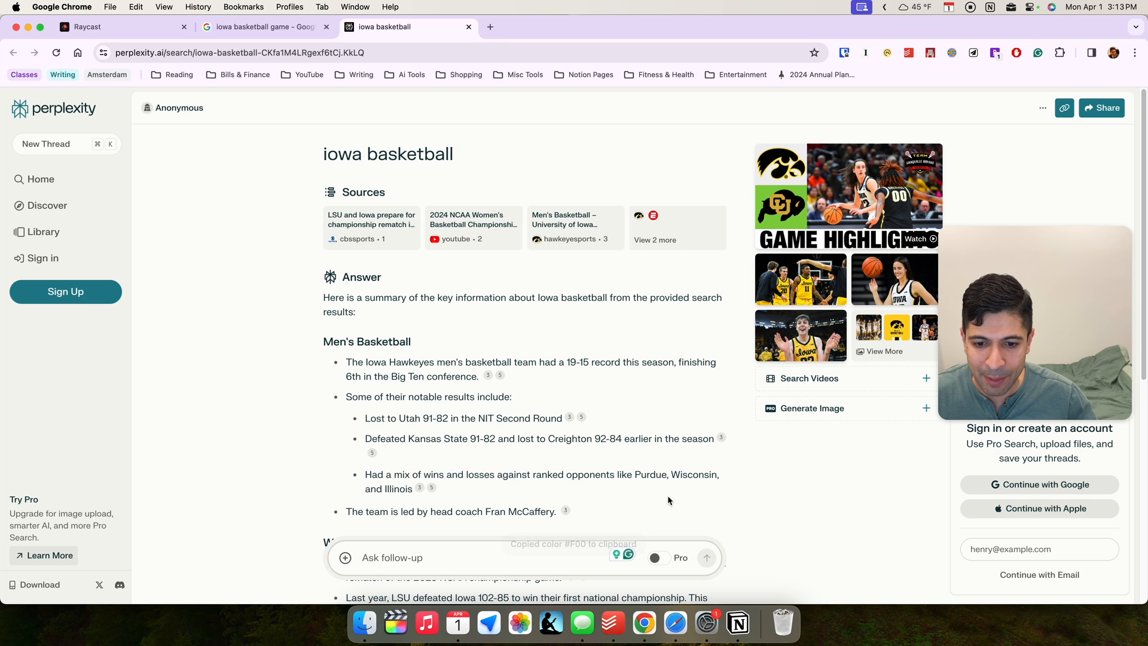
pyautogui.press('cmd+space')
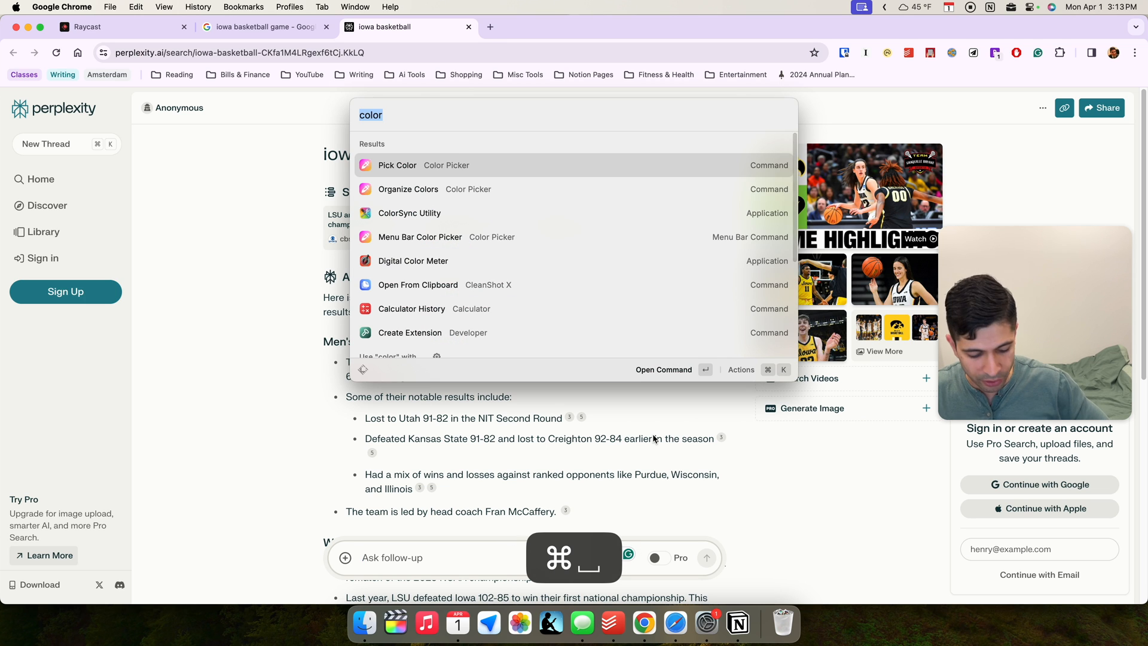